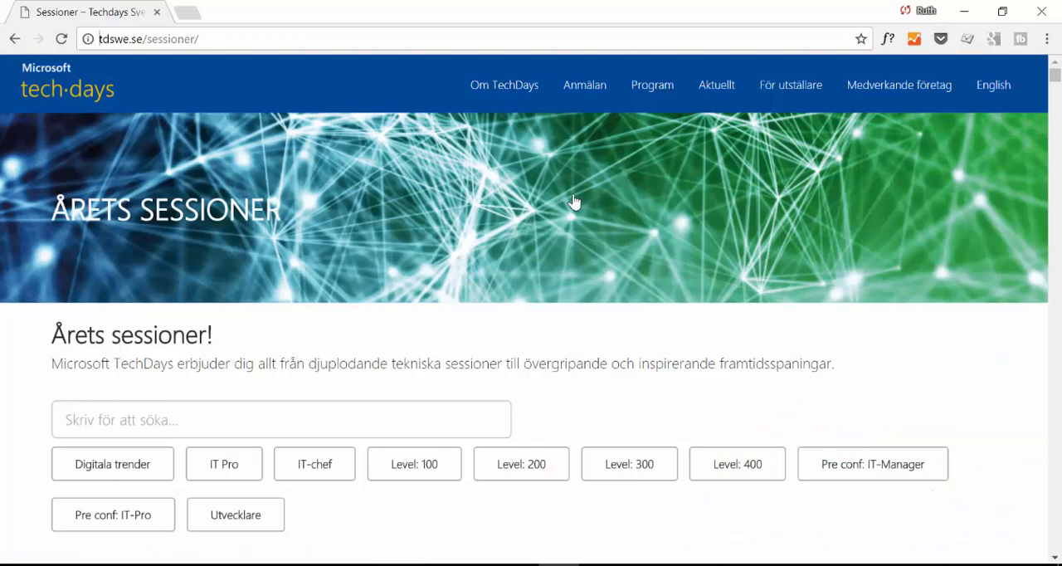
mouse_move(120, 43)
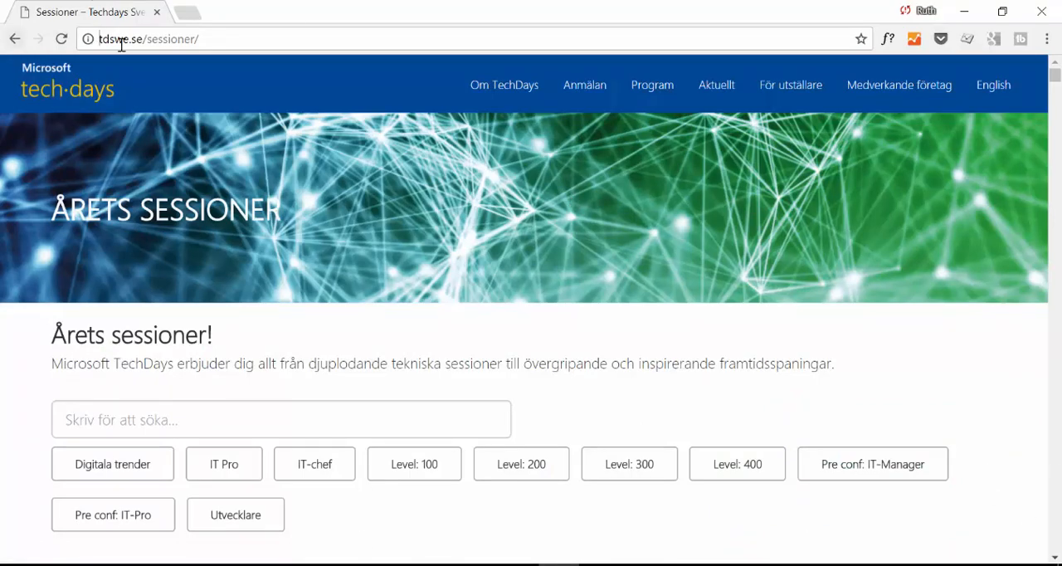
mouse_move(338, 117)
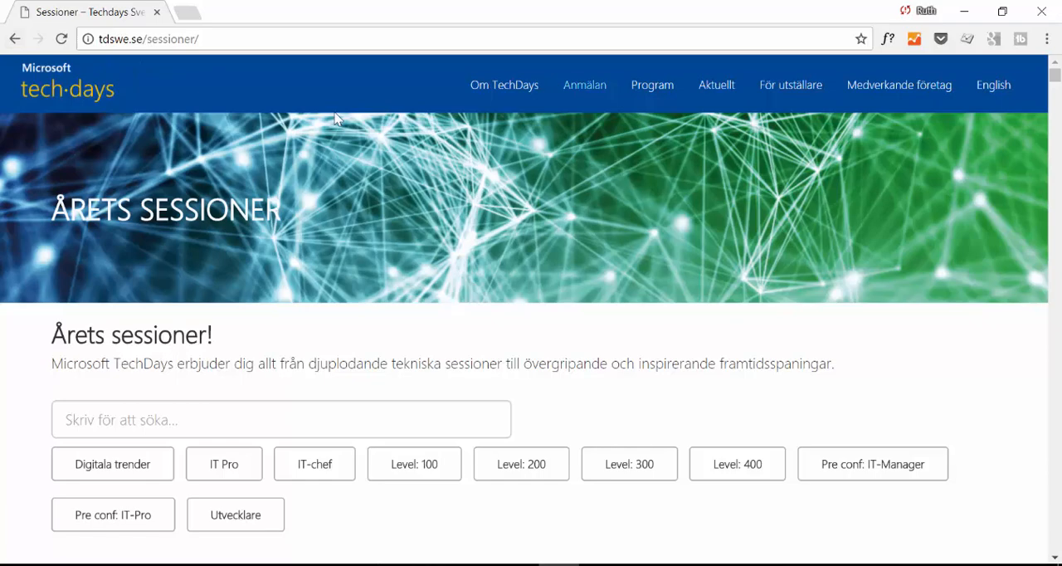
Scroll through the TechDays sessions page to review pre-conference and 2017-10-25 speaker listings.
scroll("down", 3)
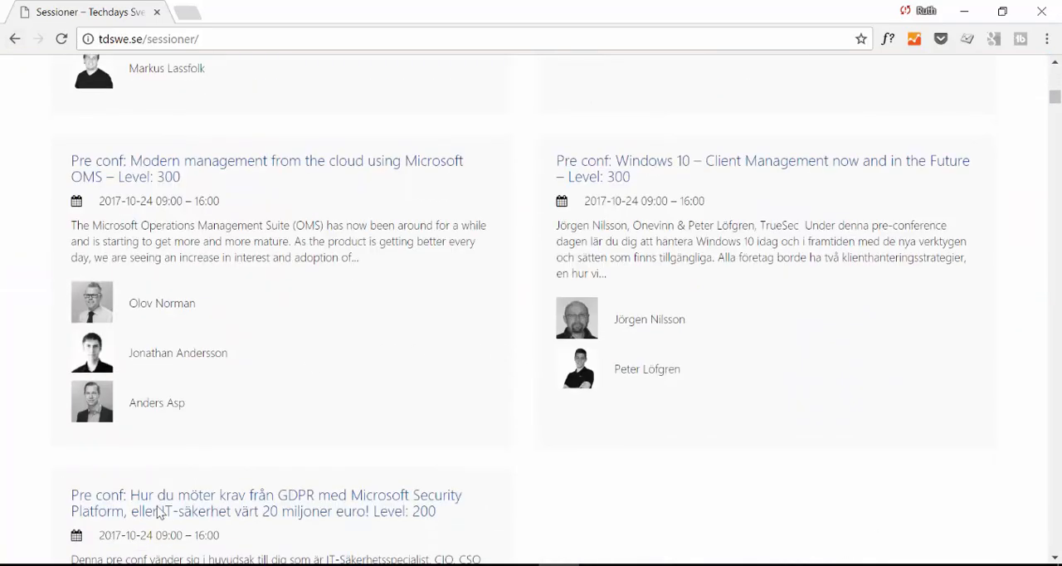
scroll("down", 3)
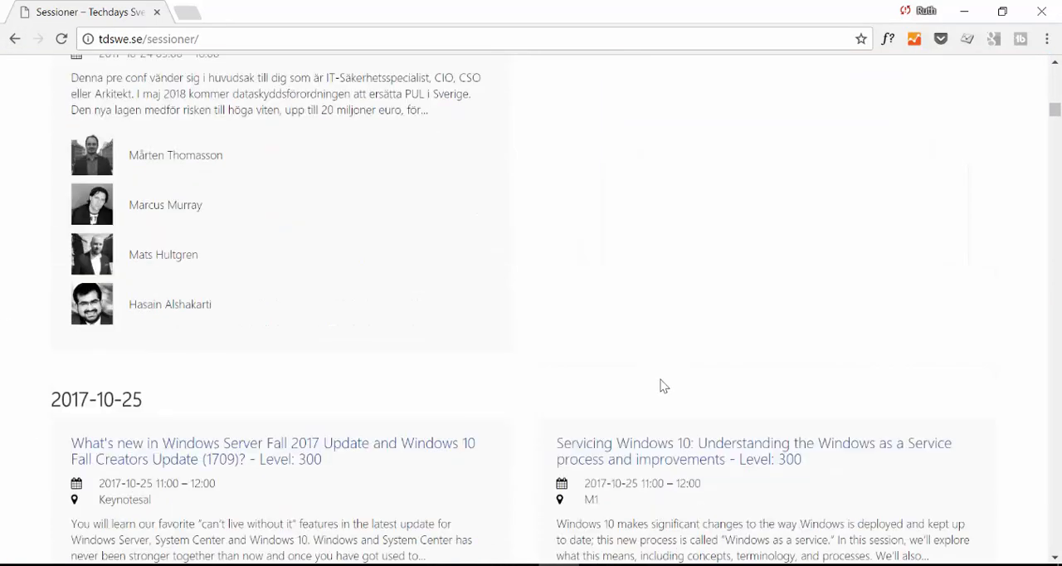
scroll("down", 3)
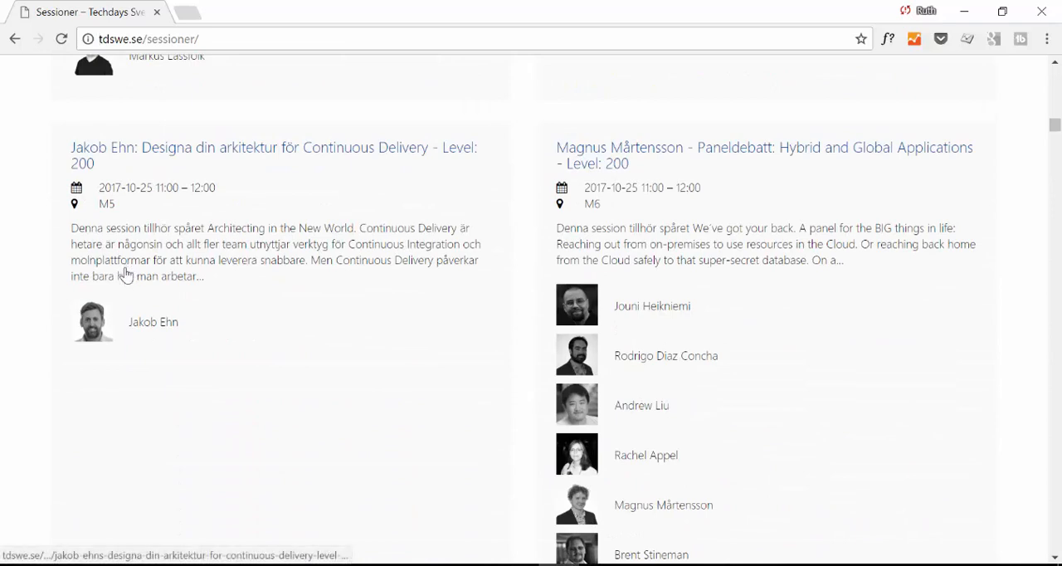
mouse_move(161, 161)
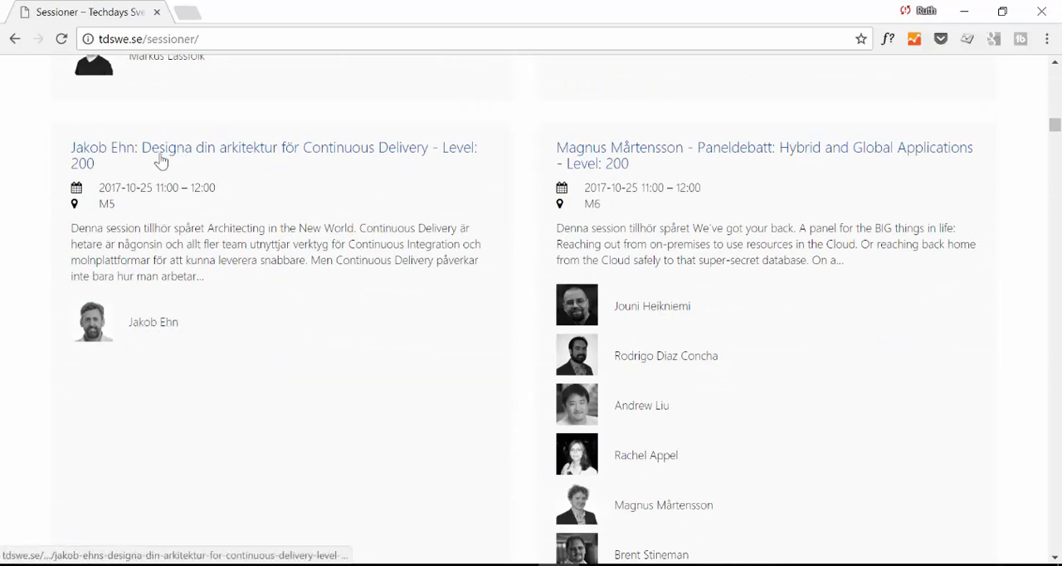
mouse_move(239, 260)
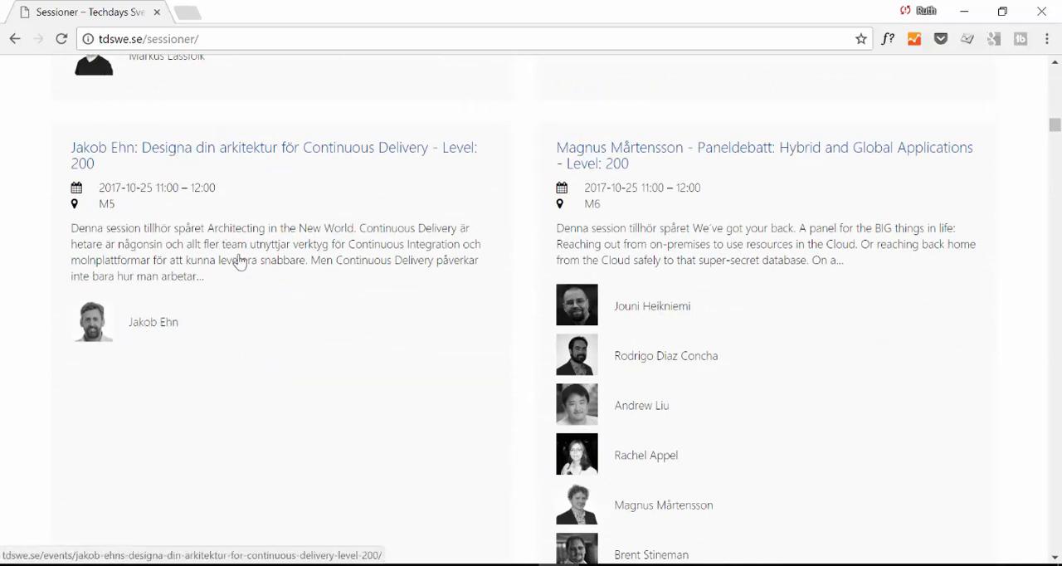
mouse_move(95, 330)
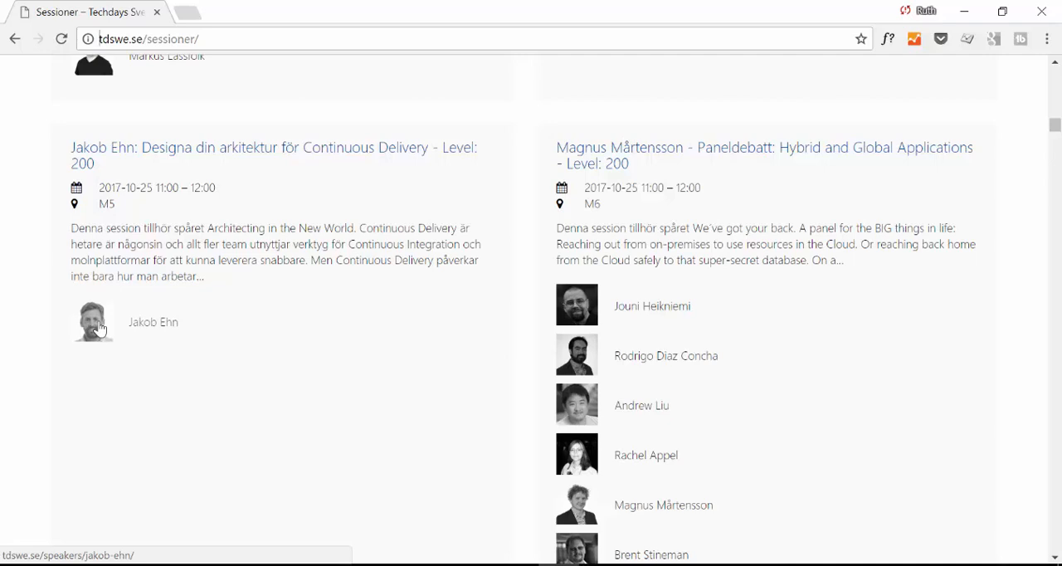
mouse_move(77, 387)
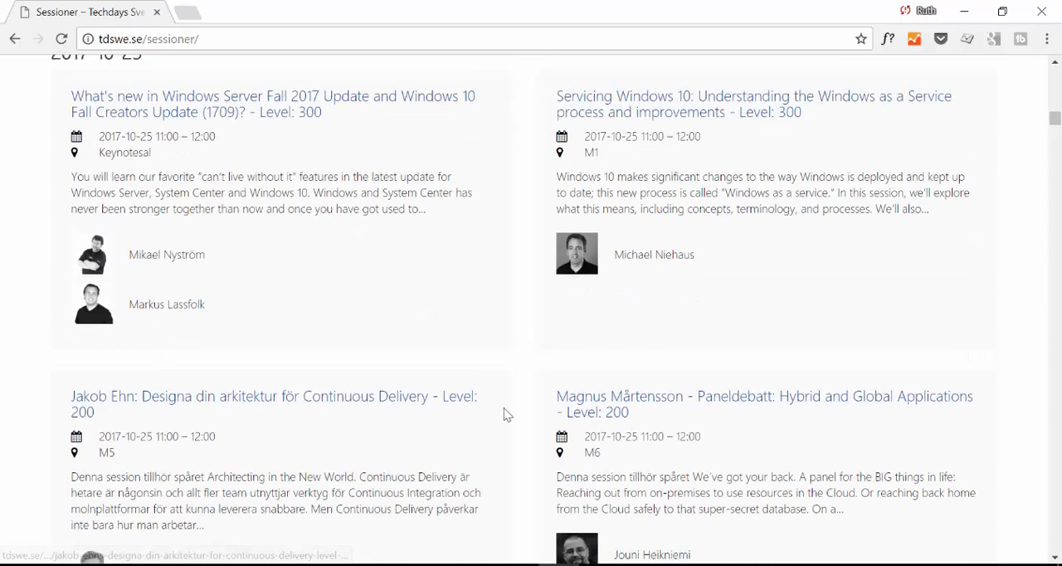
scroll("up", 3)
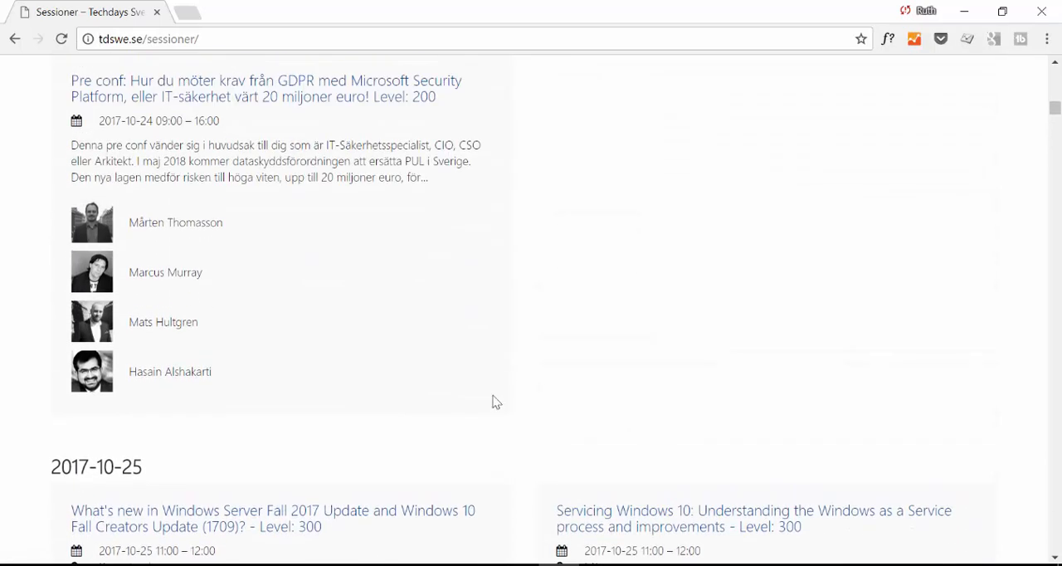
mouse_move(483, 387)
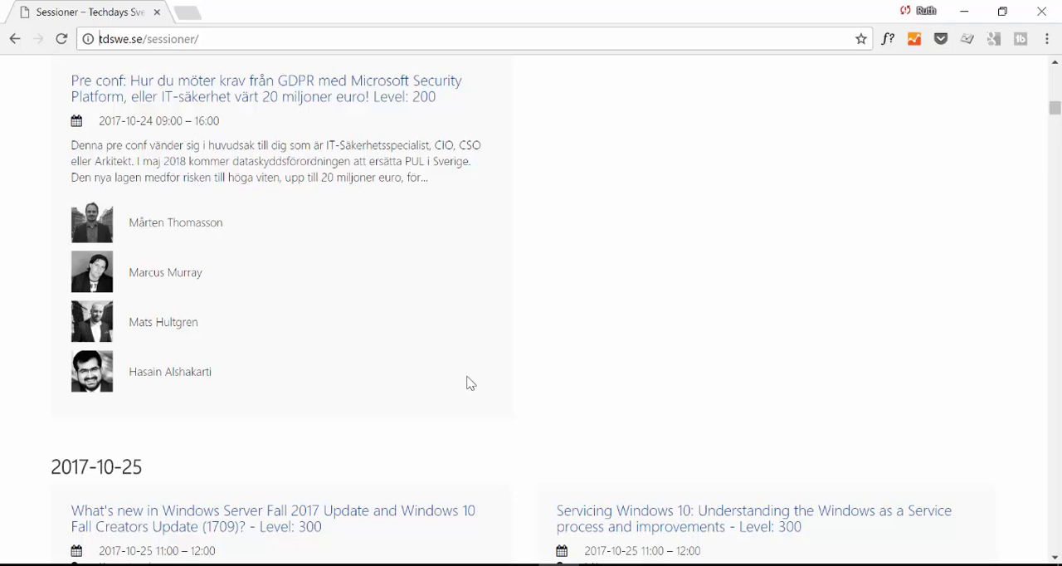
mouse_move(471, 371)
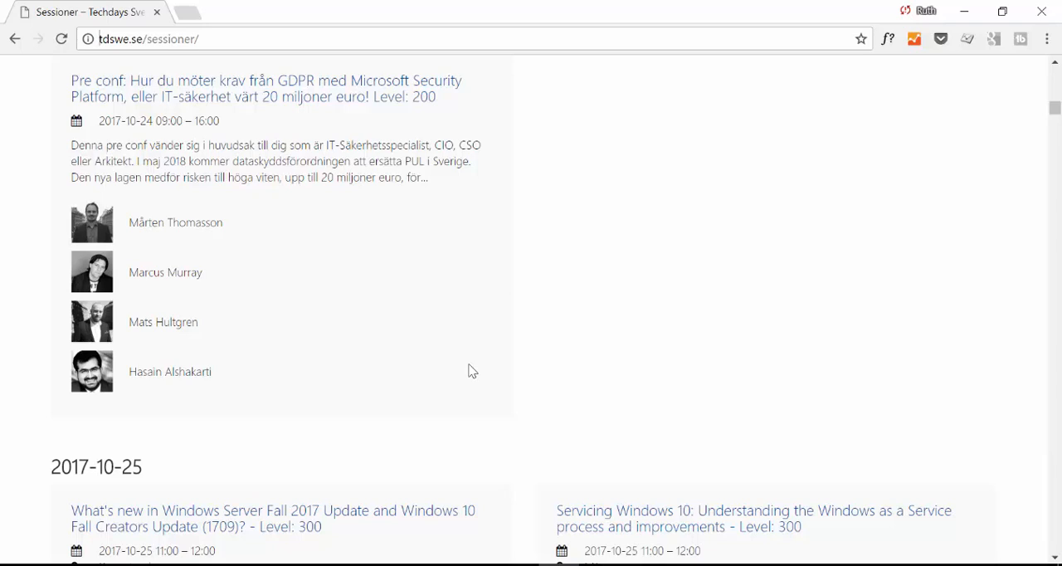
mouse_move(477, 365)
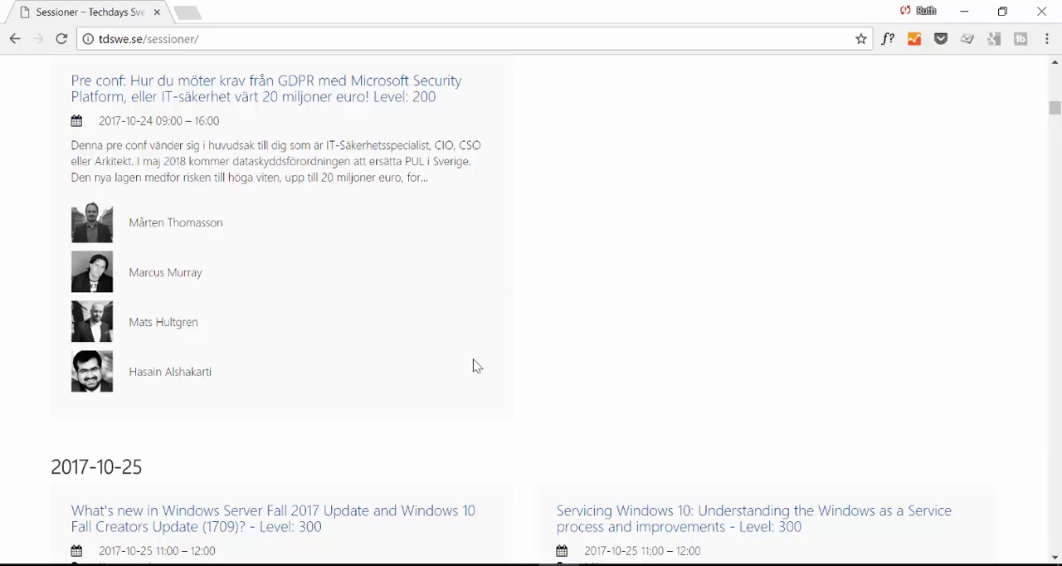
mouse_move(325, 314)
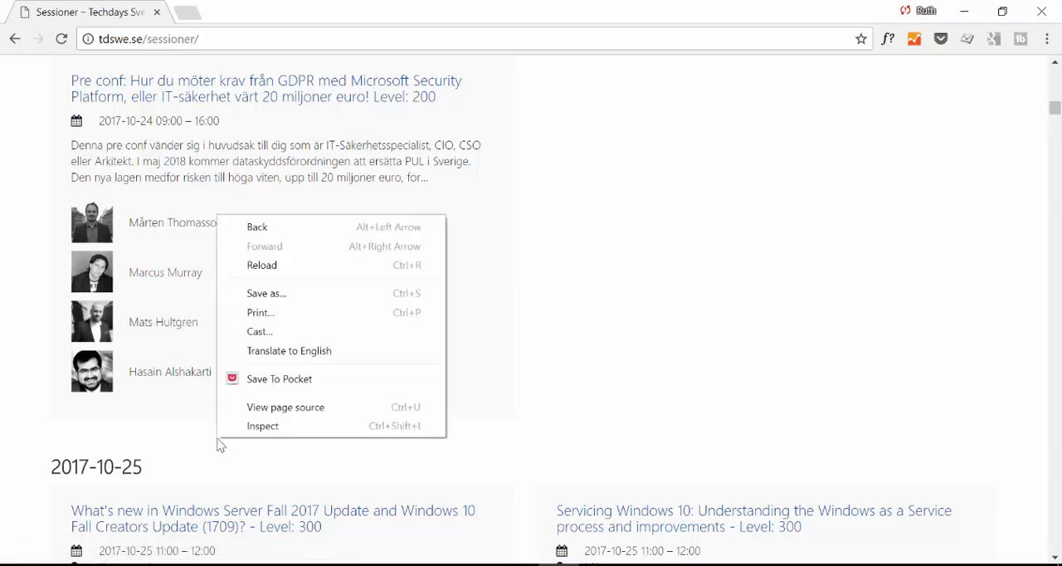
View the page source and search it for 'image' to reach speaker photo URLs.
left_click(286, 406)
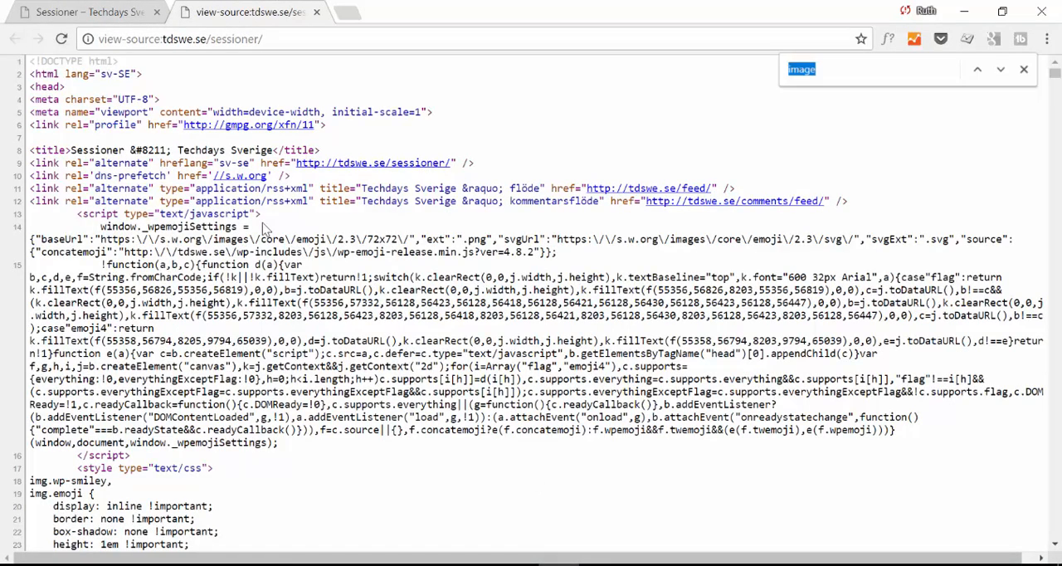
type("image")
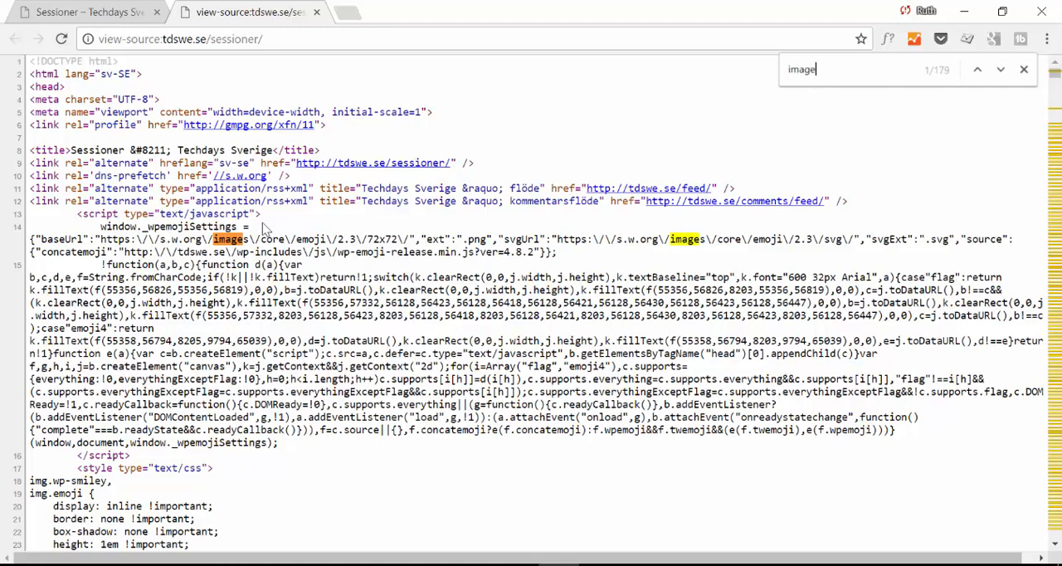
left_click(996, 69)
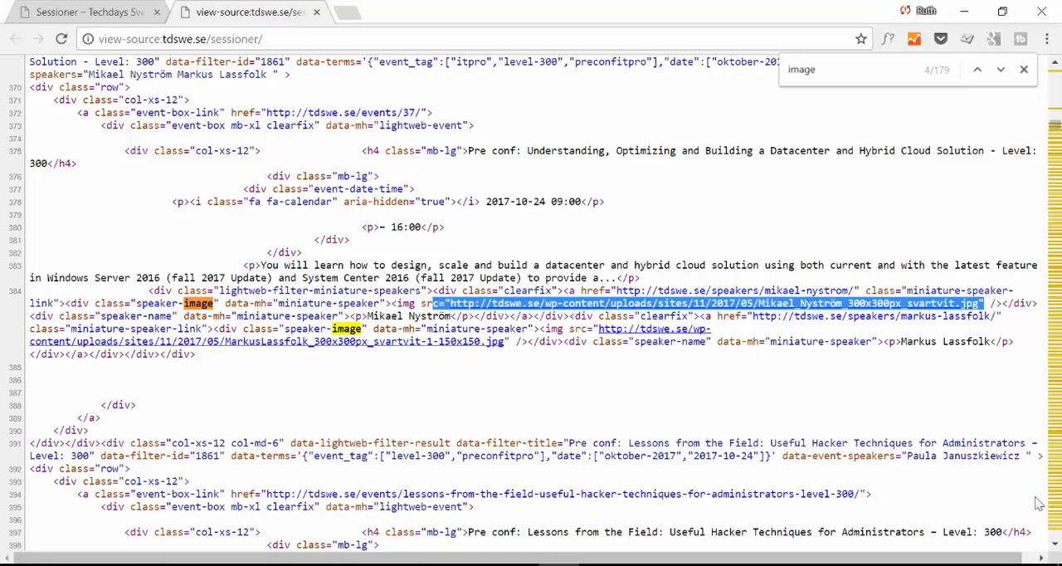
mouse_move(1034, 500)
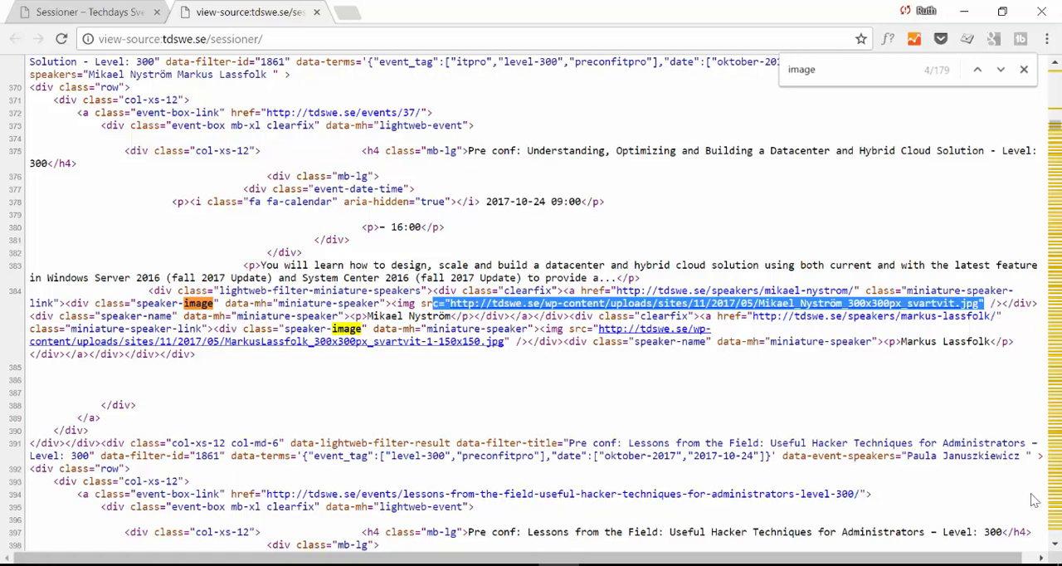
mouse_move(536, 383)
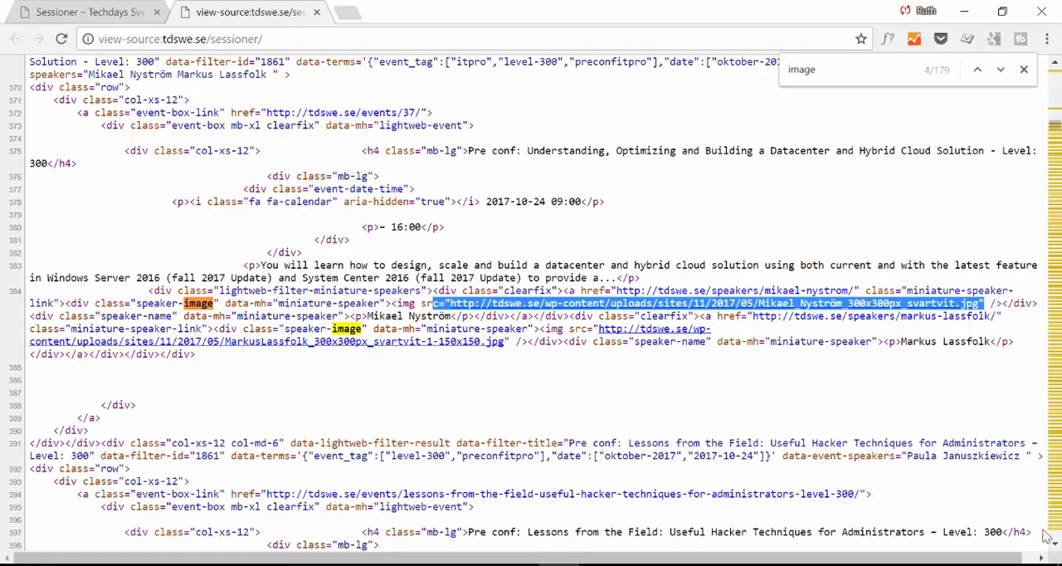
mouse_move(807, 438)
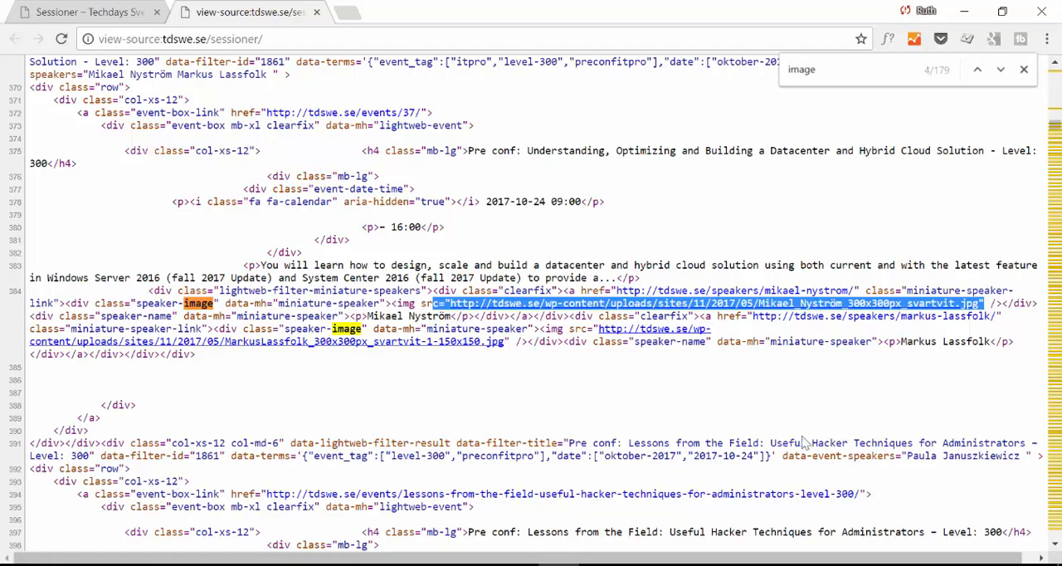
mouse_move(794, 443)
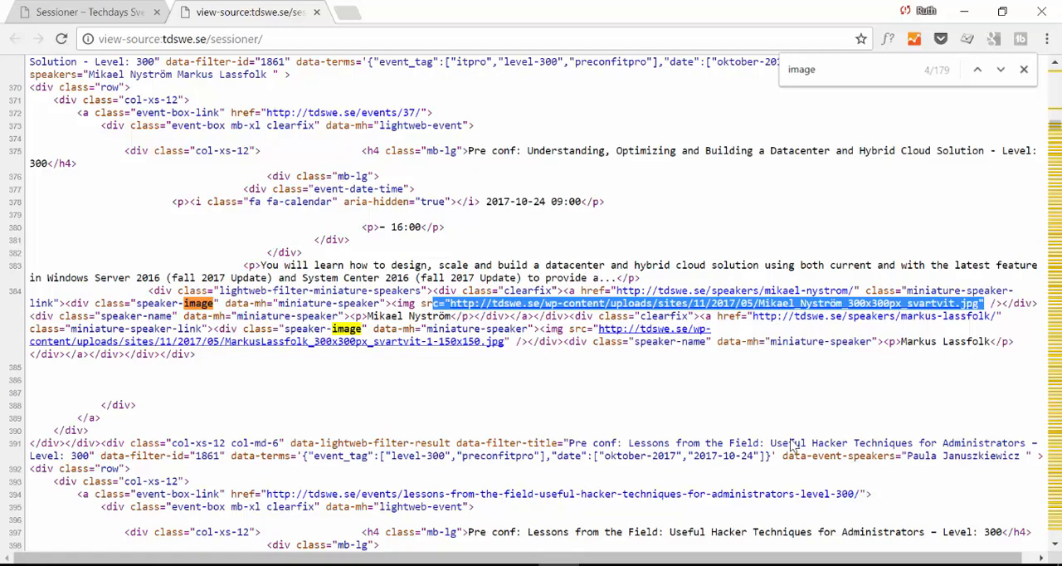
mouse_move(692, 433)
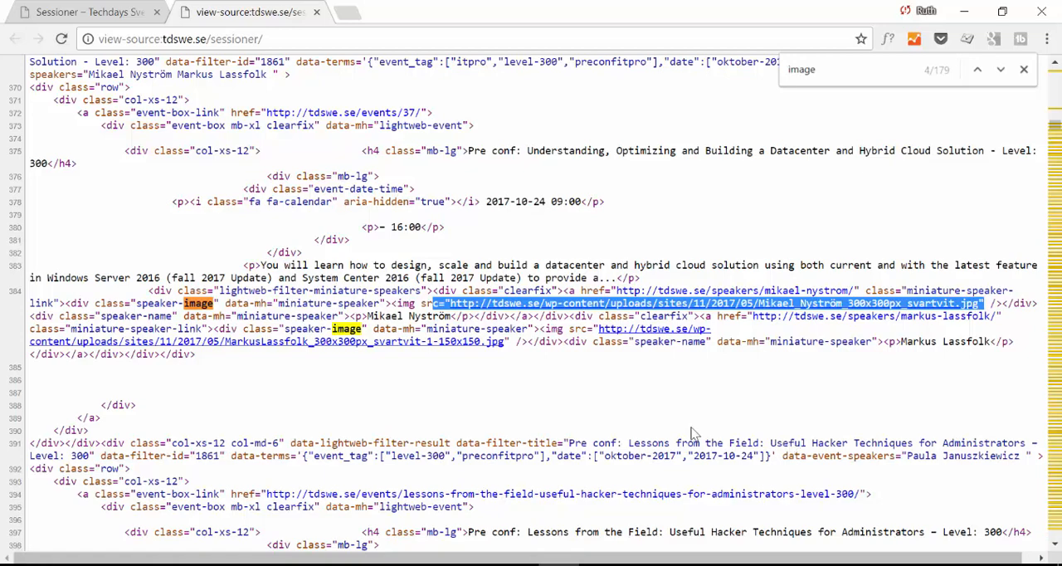
mouse_move(806, 370)
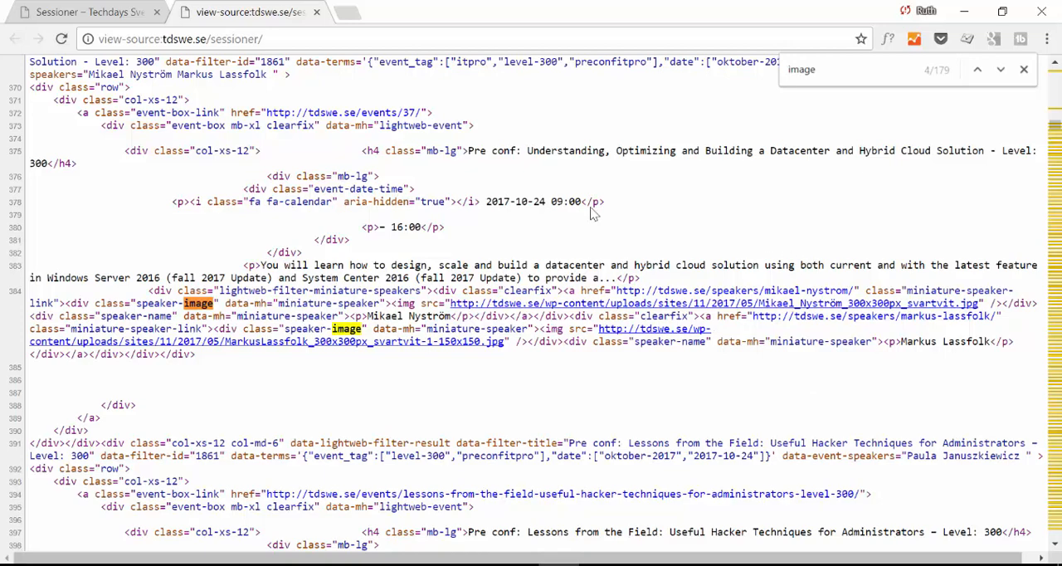
mouse_move(594, 291)
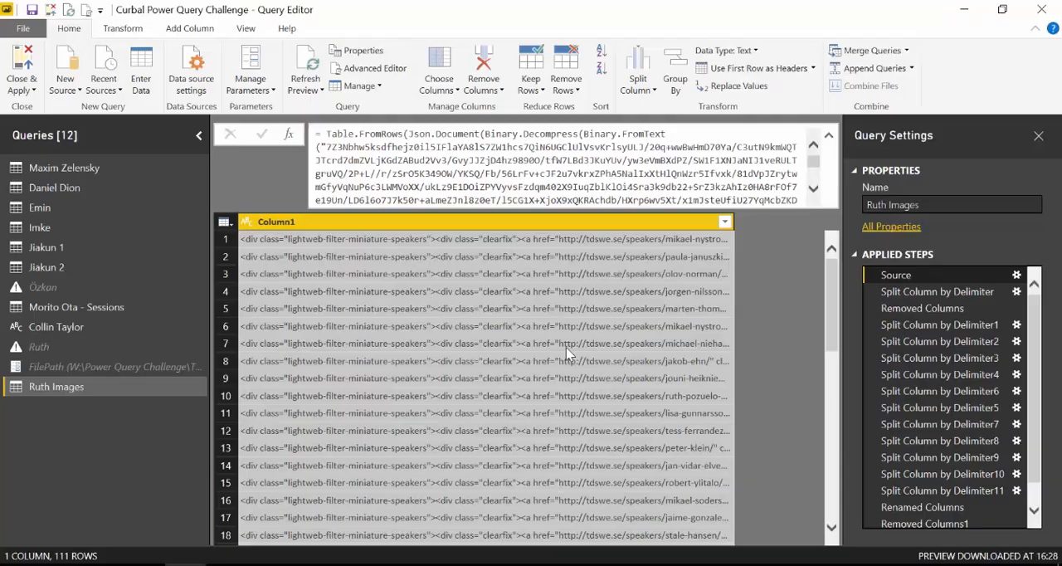
mouse_move(75, 181)
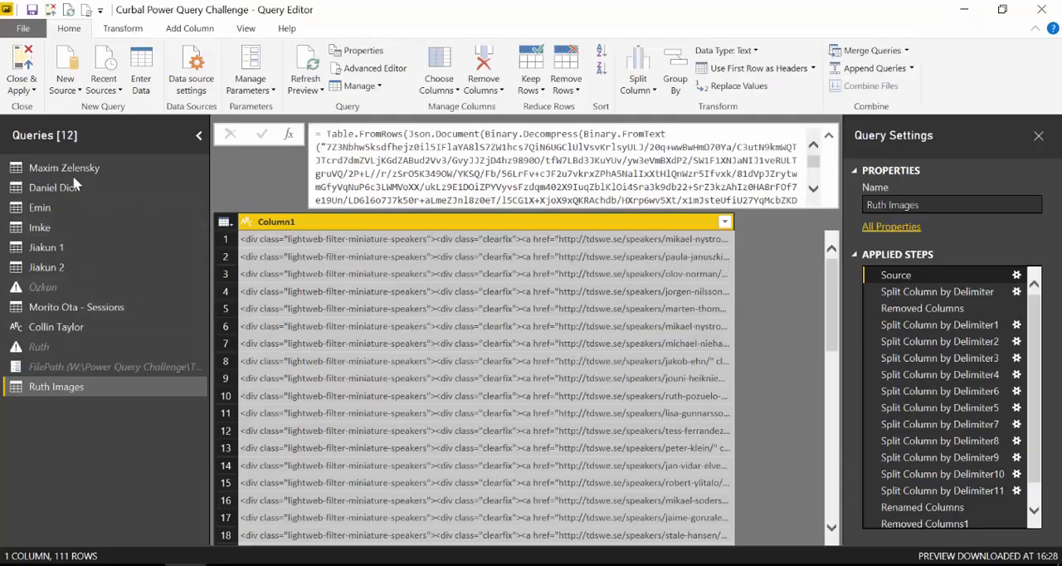
mouse_move(161, 438)
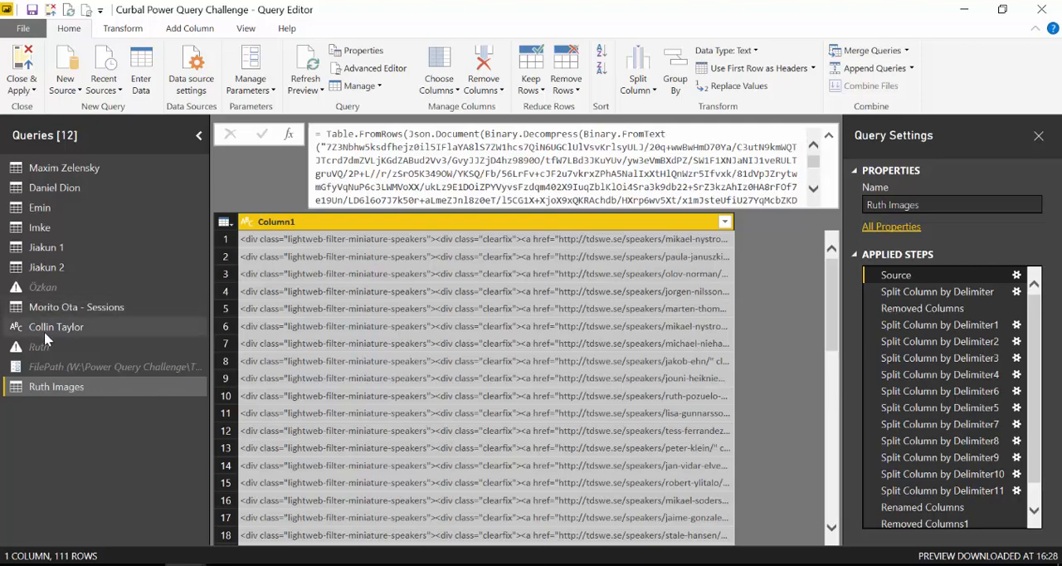
mouse_move(45, 339)
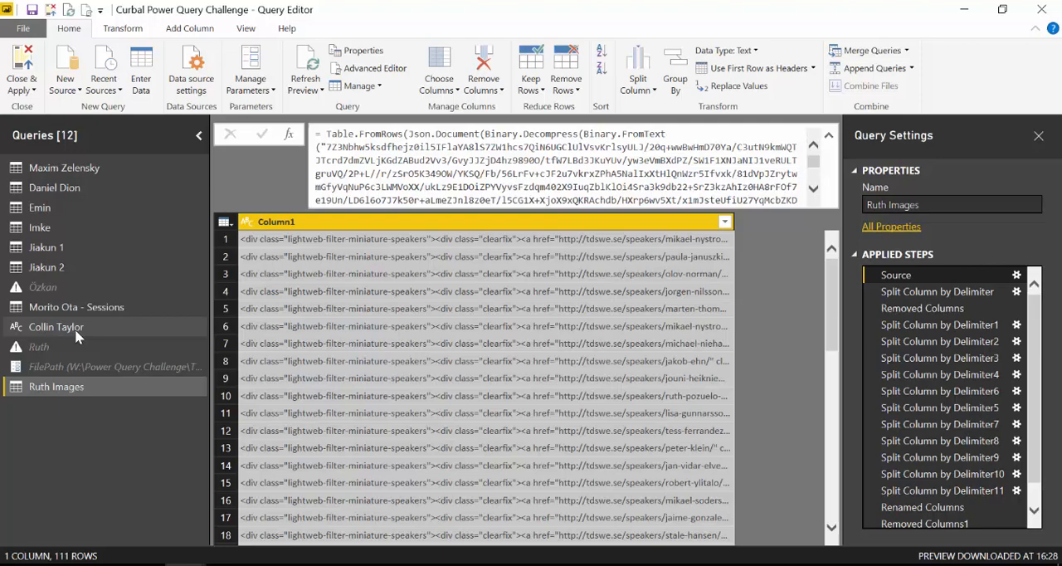
mouse_move(90, 328)
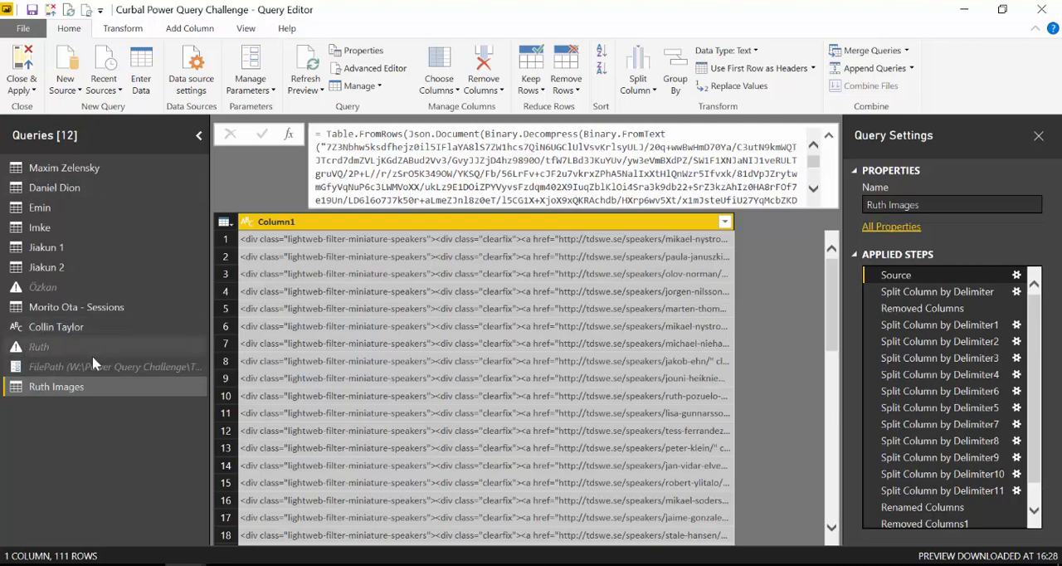
mouse_move(96, 366)
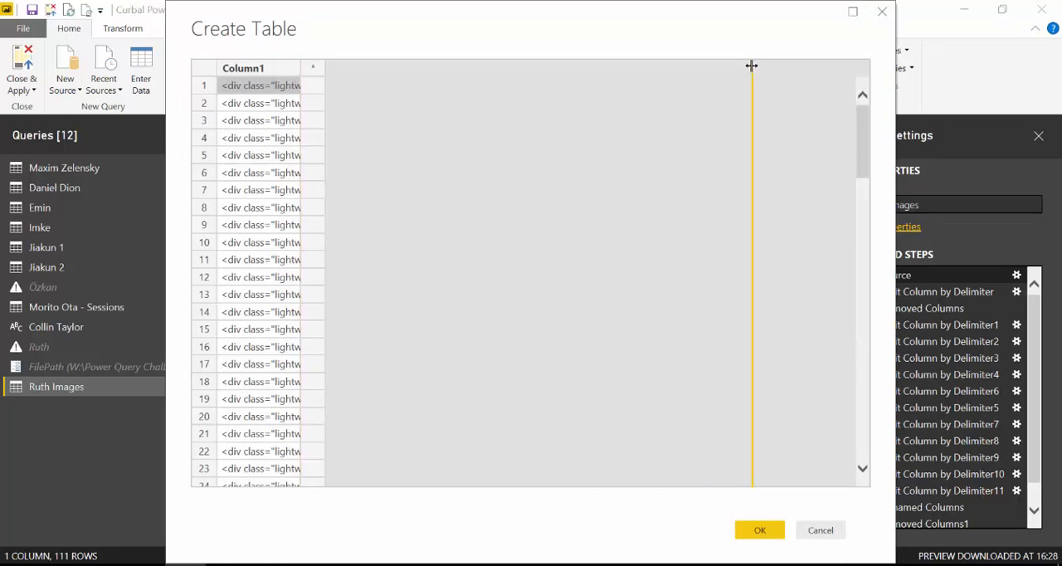
Widen Column1 to read the pasted speaker HTML.
left_click_drag(750, 67, 763, 67)
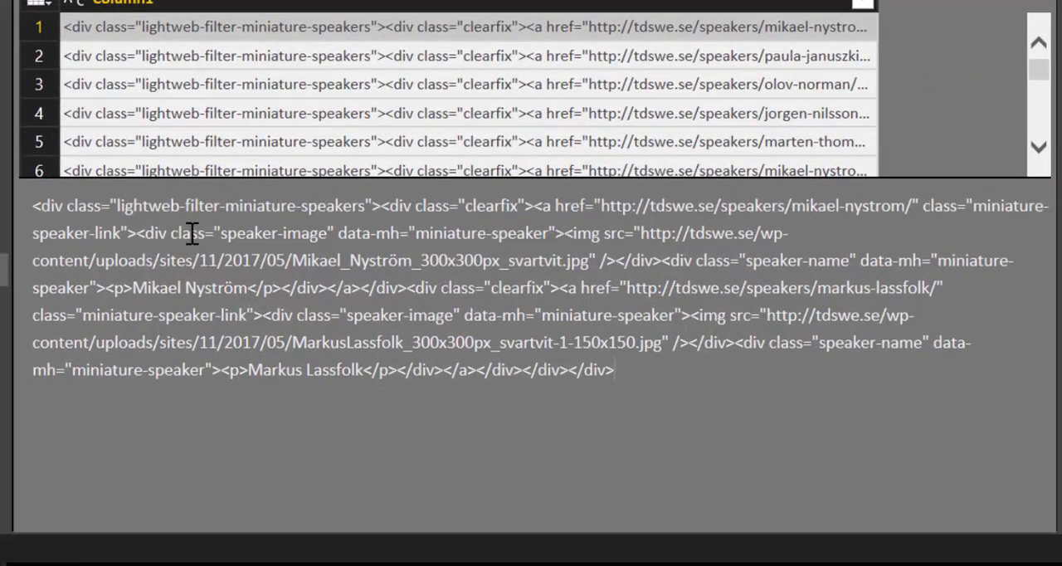
double_click(272, 232)
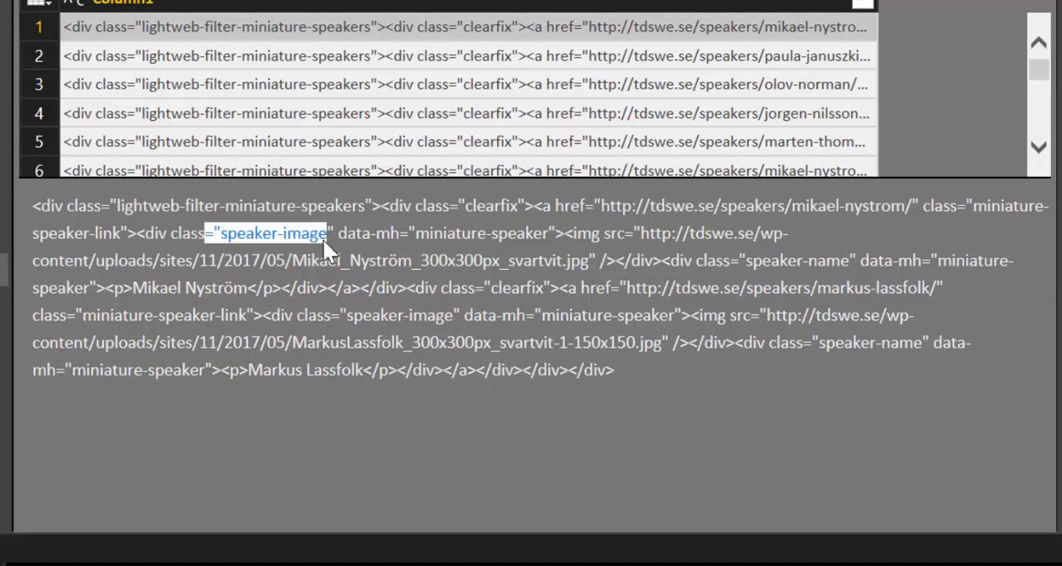
left_click(649, 233)
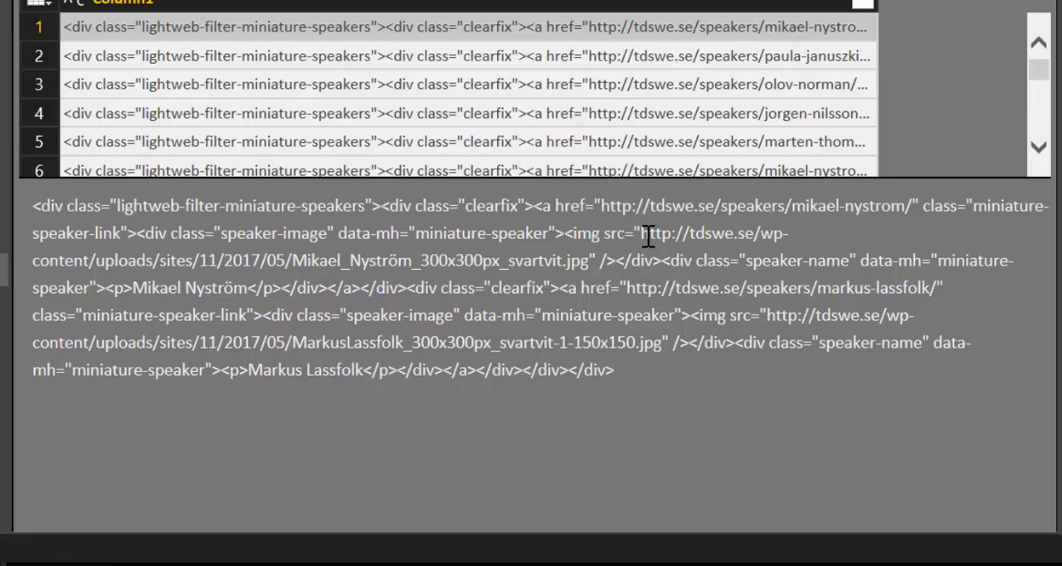
left_click_drag(647, 233, 585, 287)
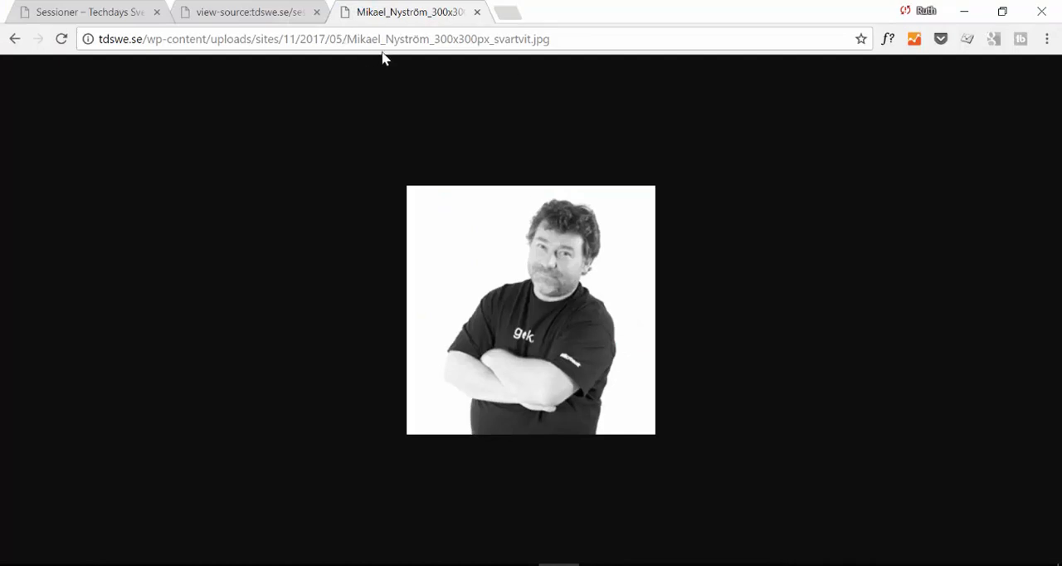
mouse_move(411, 33)
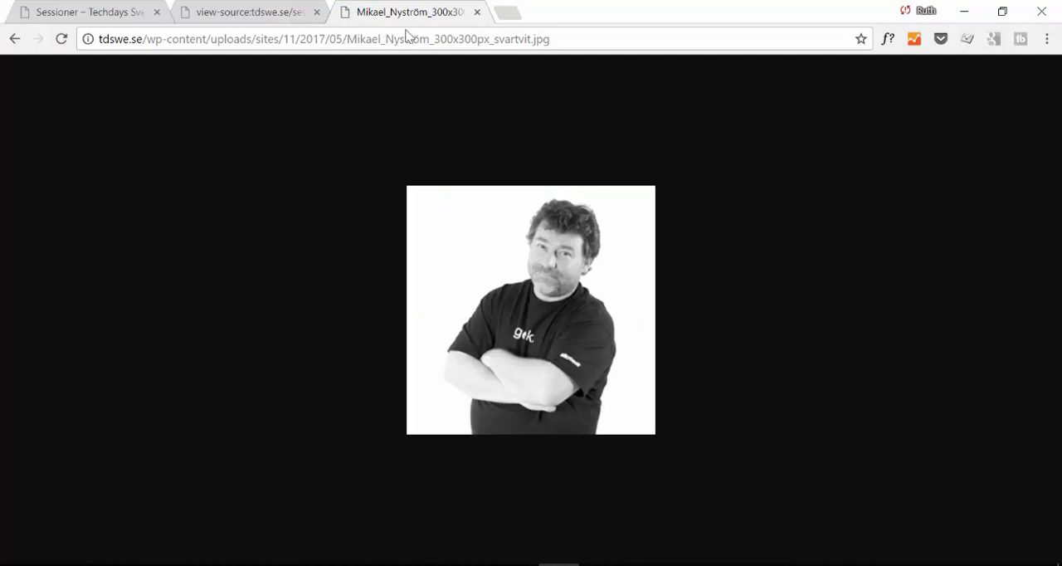
mouse_move(436, 90)
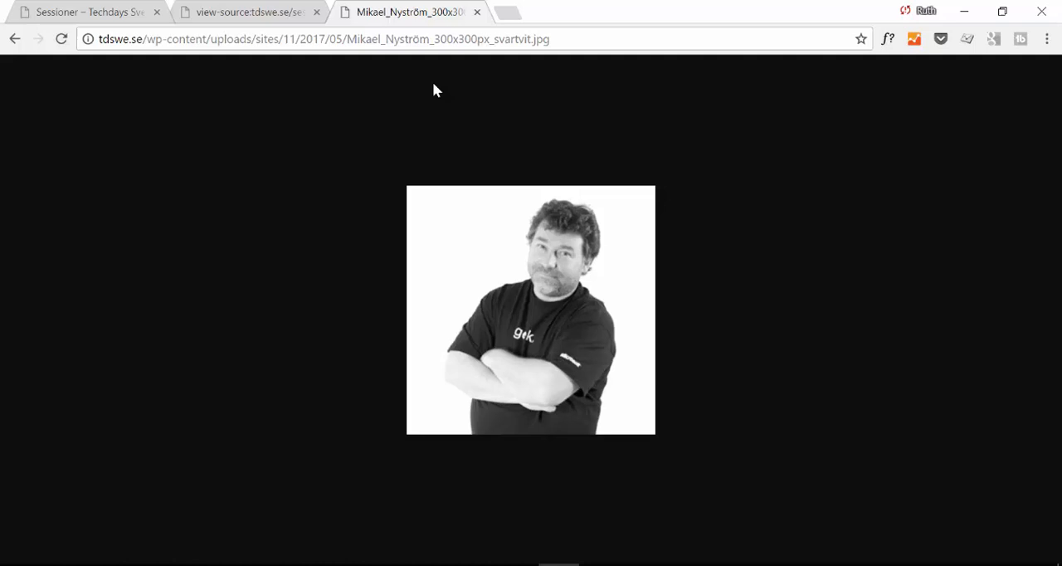
mouse_move(673, 373)
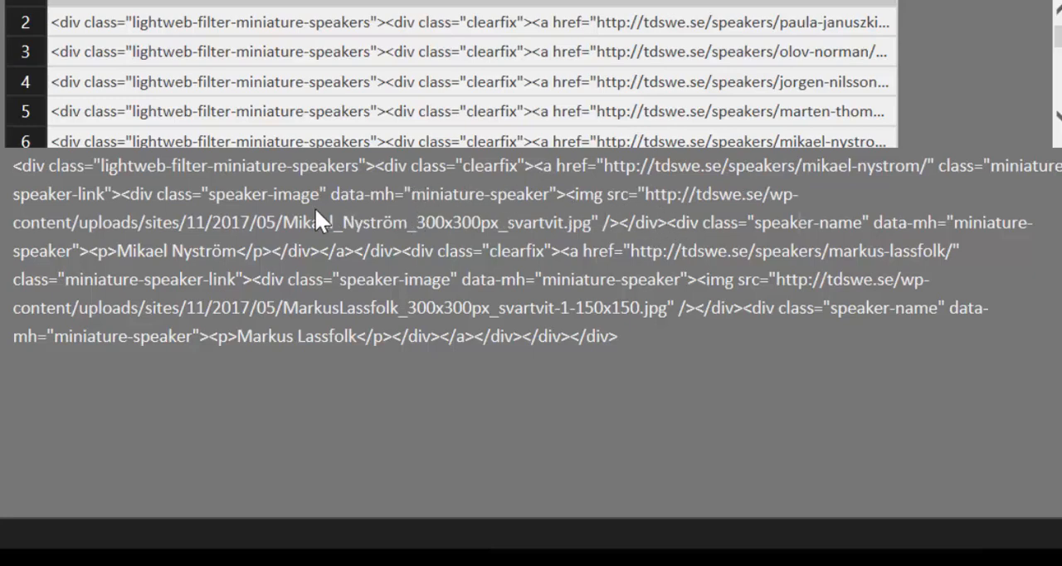
mouse_move(811, 221)
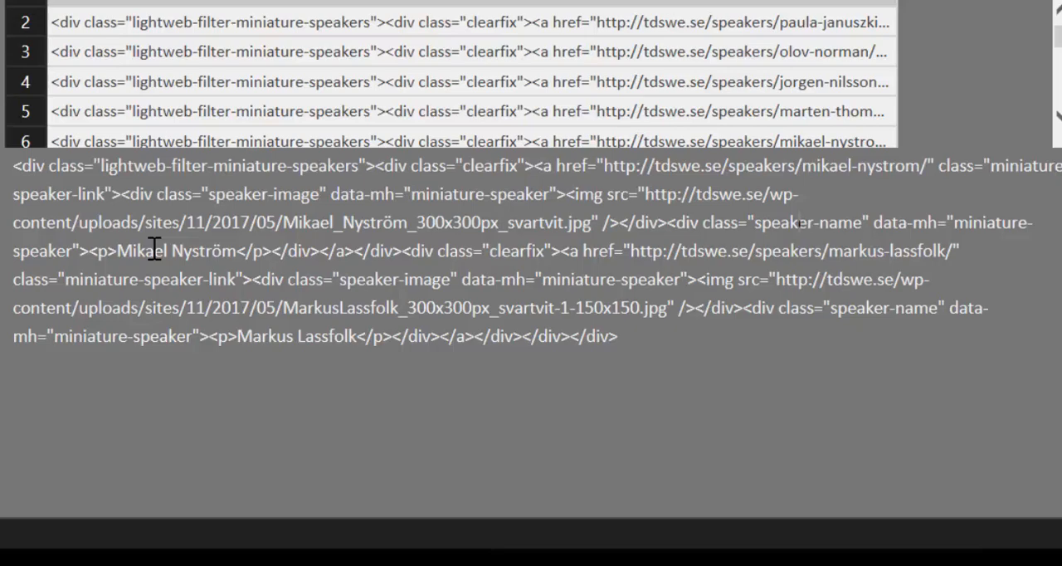
mouse_move(8, 179)
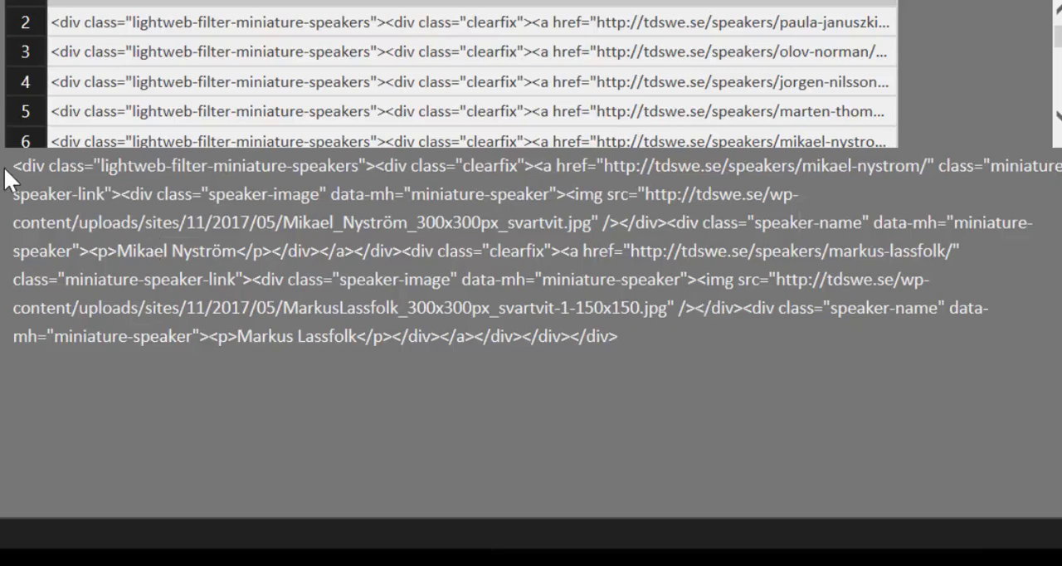
left_click_drag(13, 165, 617, 336)
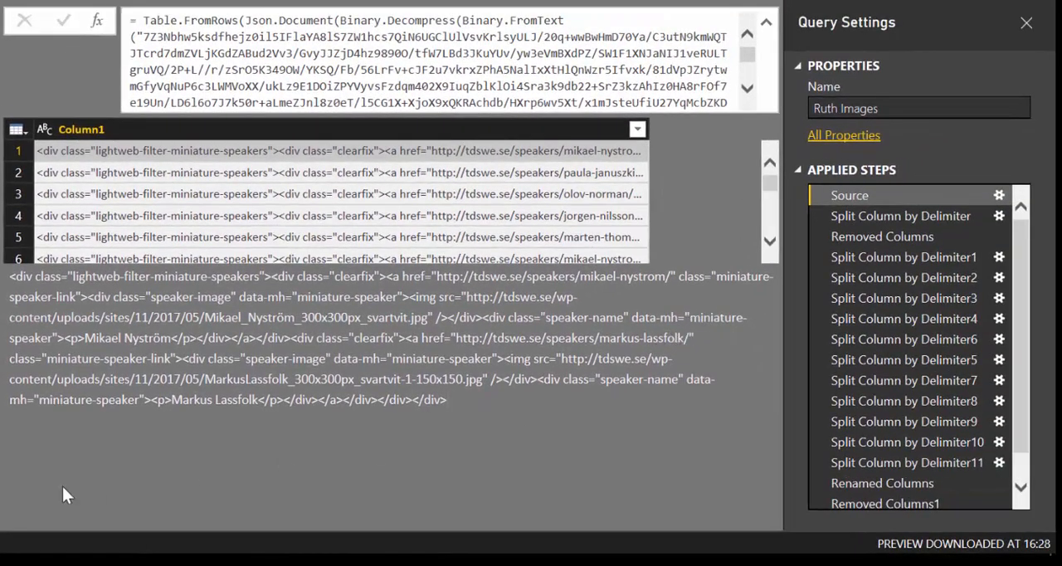
mouse_move(903, 224)
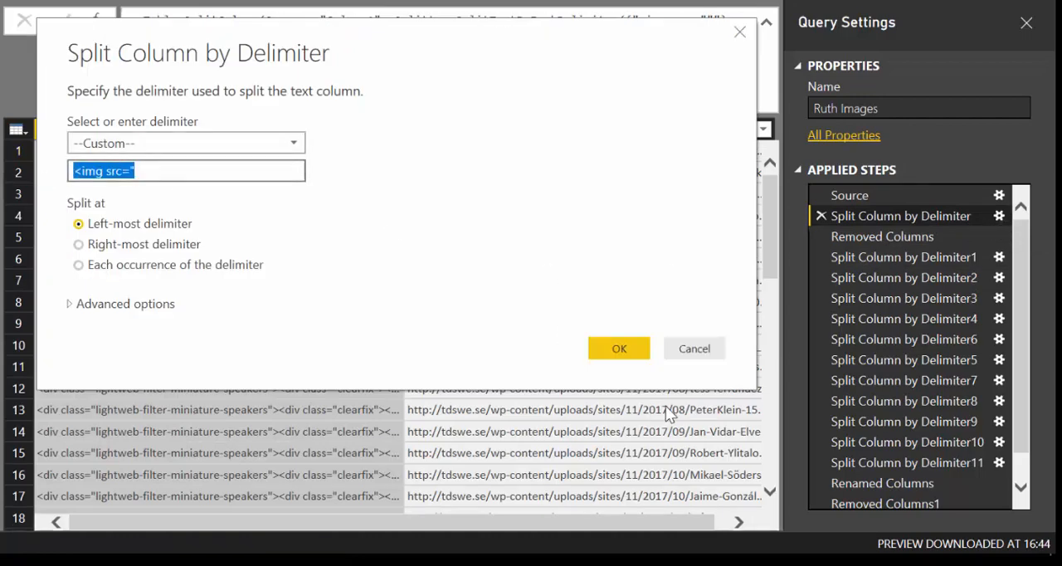
Review the split settings and raw Source, then view Removed Columns leaving only Column1.2.
left_click(618, 347)
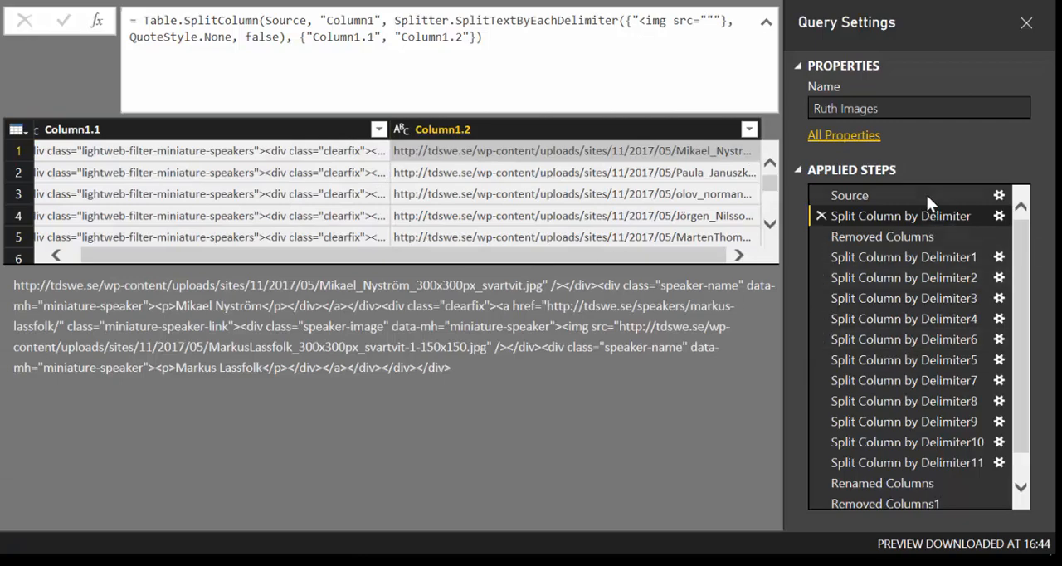
left_click(849, 195)
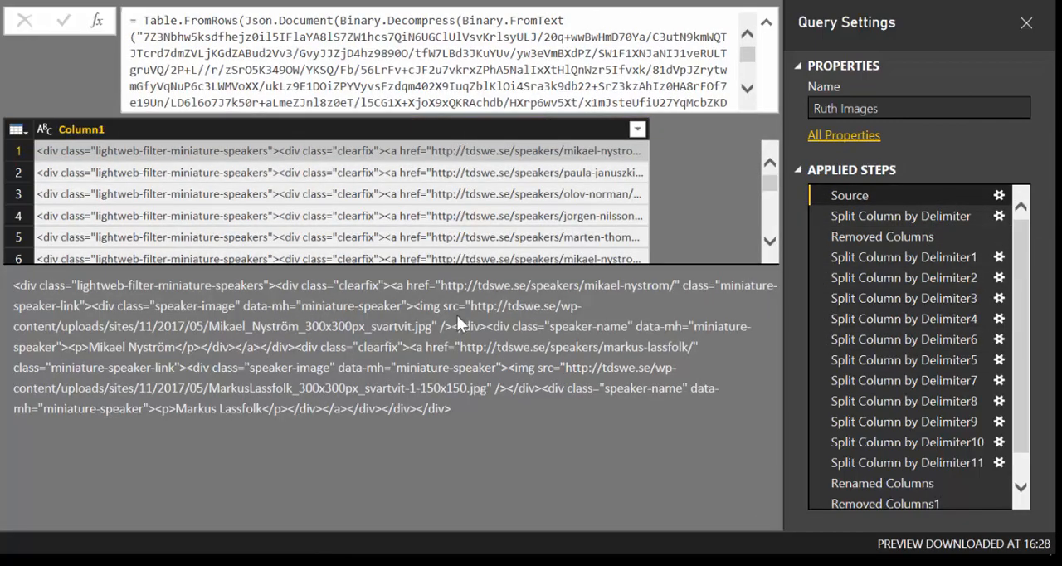
double_click(439, 309)
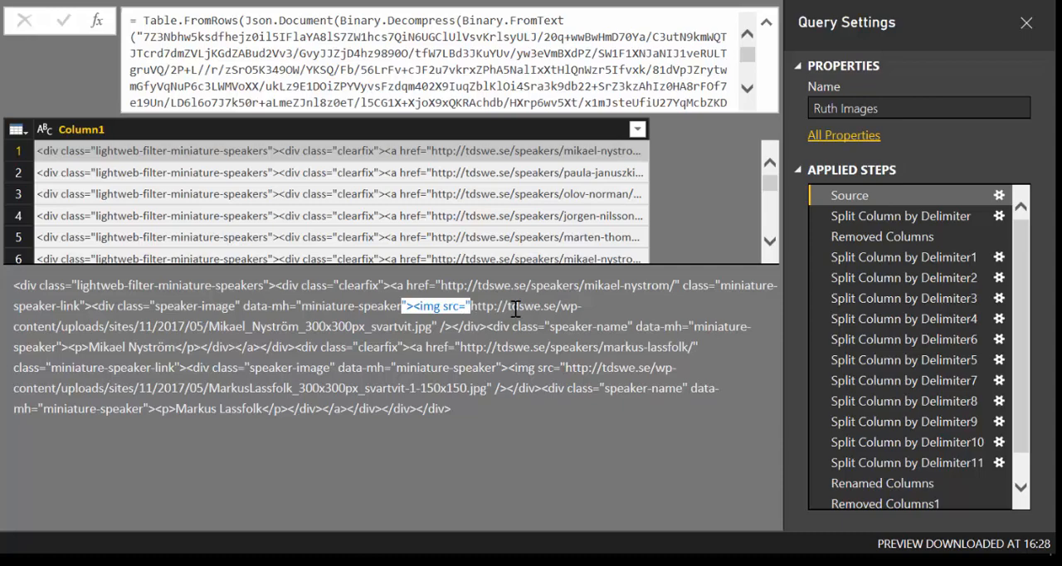
mouse_move(703, 320)
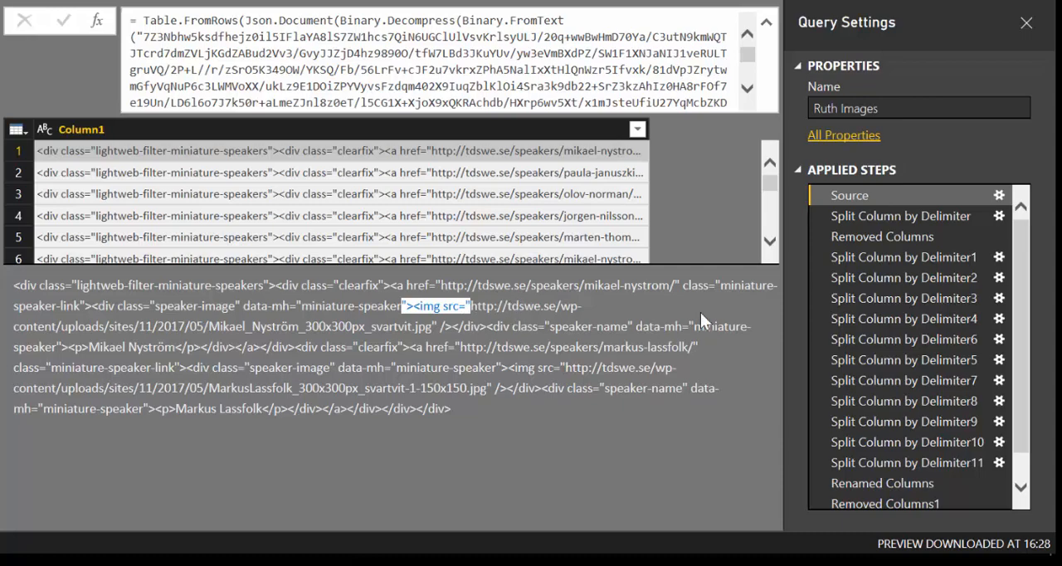
left_click(881, 237)
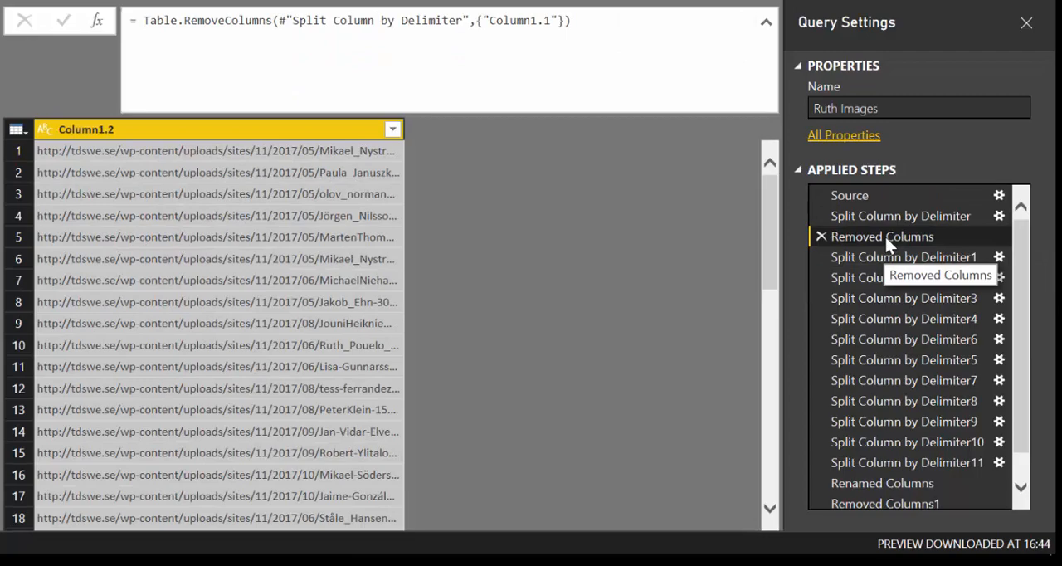
Revisit the img src split, then view Split Column by Delimiter1 creating Column1.2.1 and Column1.2.2.
left_click(900, 215)
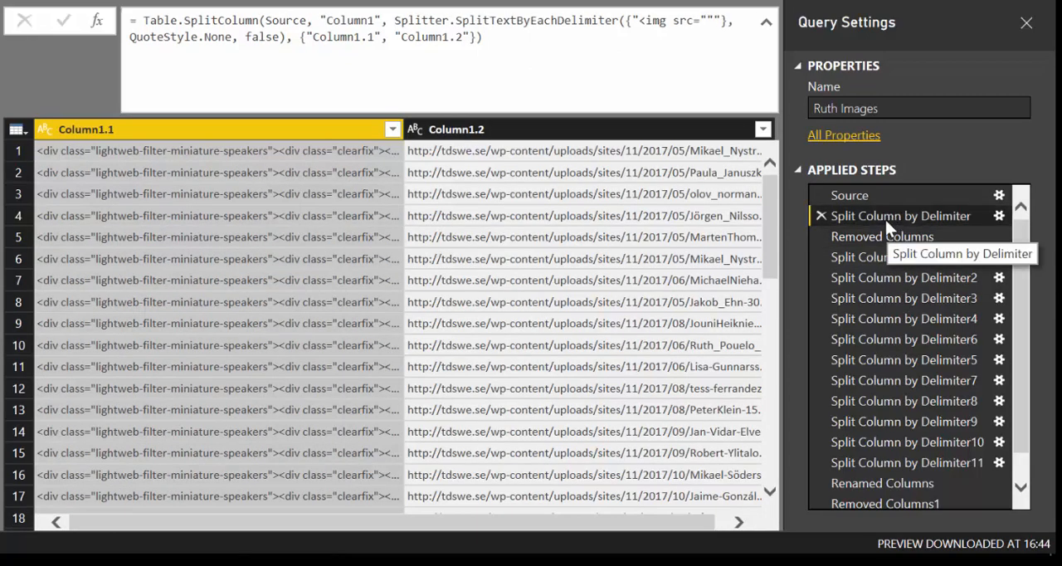
left_click(881, 237)
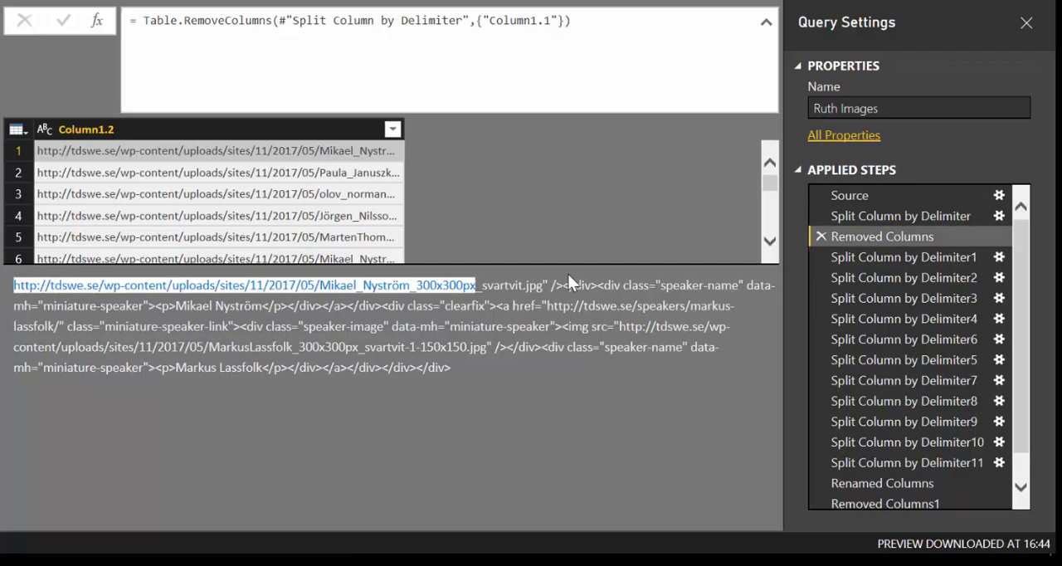
left_click(902, 256)
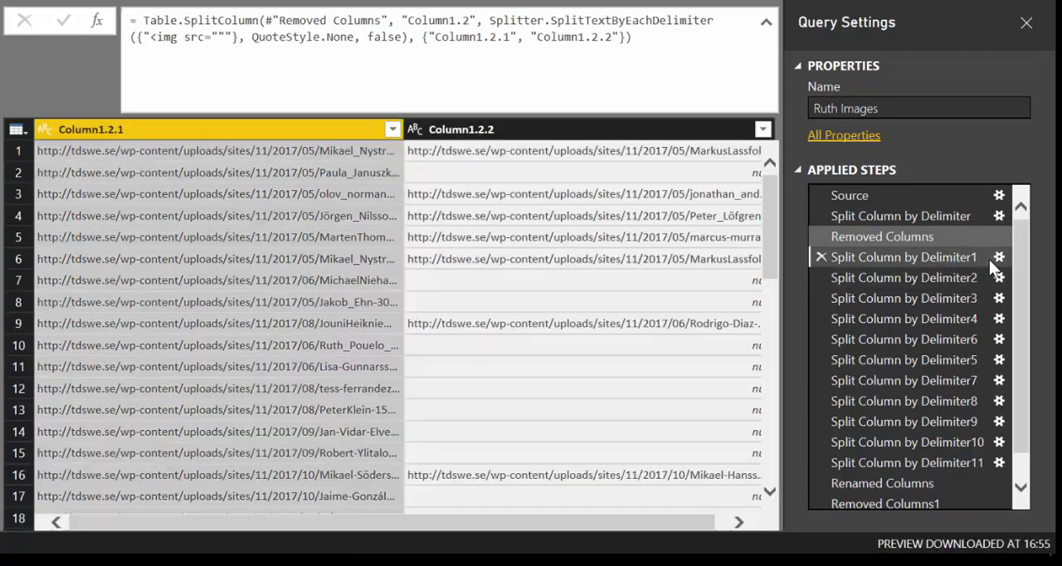
Check the current split's settings without changes, then view the following split step.
left_click(999, 256)
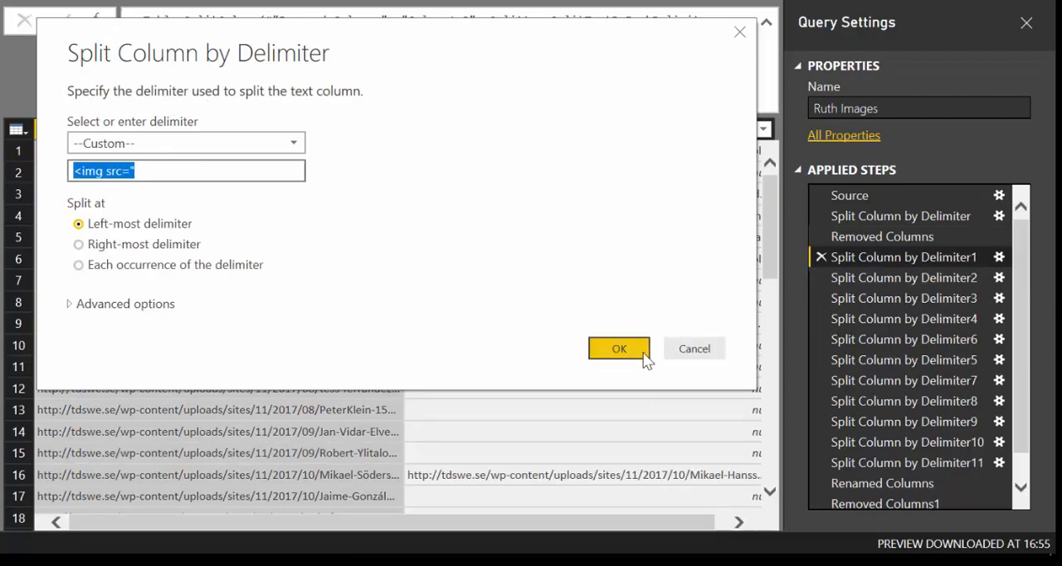
left_click(619, 349)
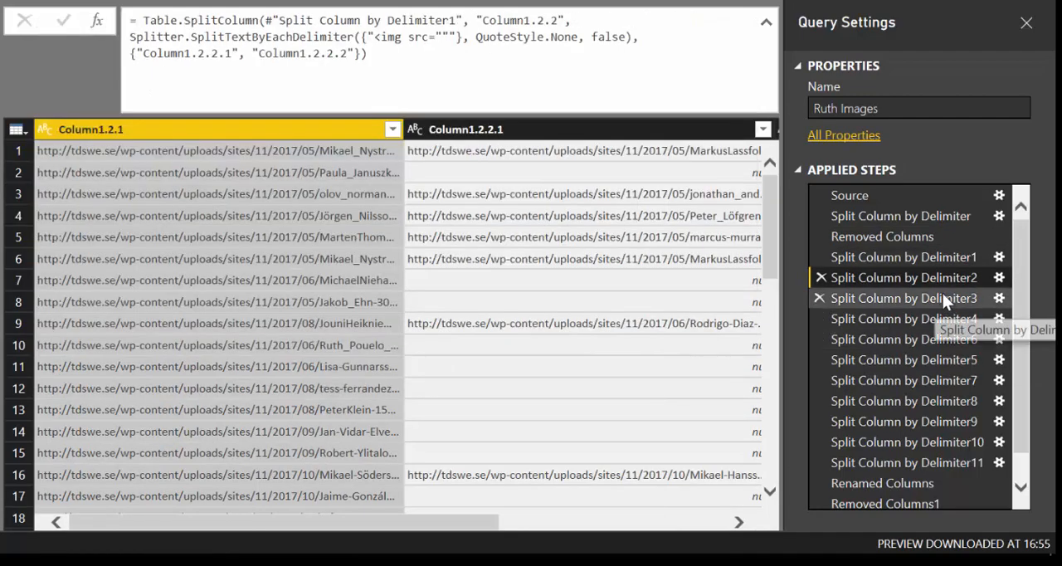
left_click(903, 317)
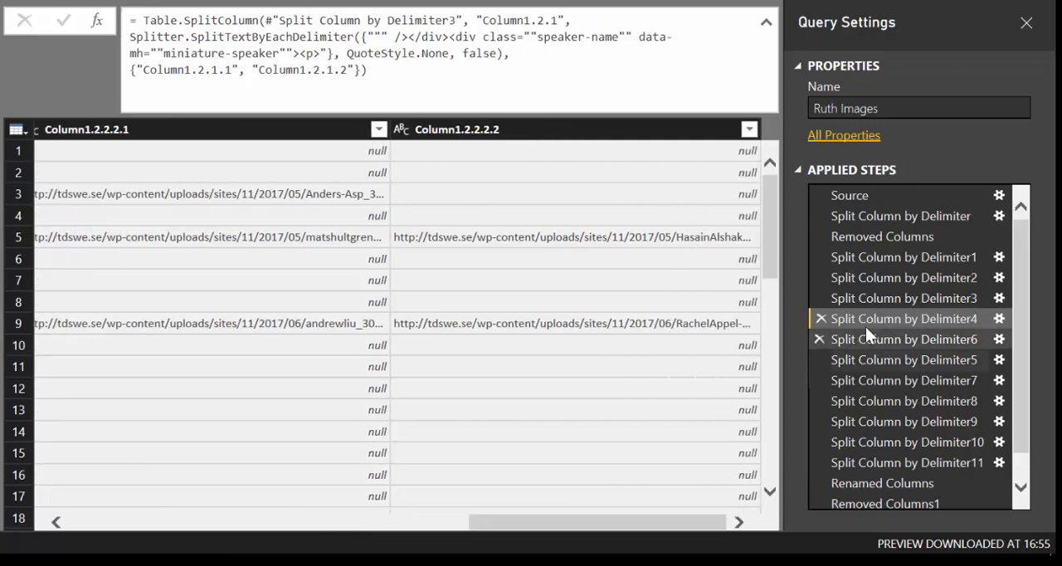
Preview successive splits through Split Column by Delimiter11, exposing clean speaker names.
left_click(901, 359)
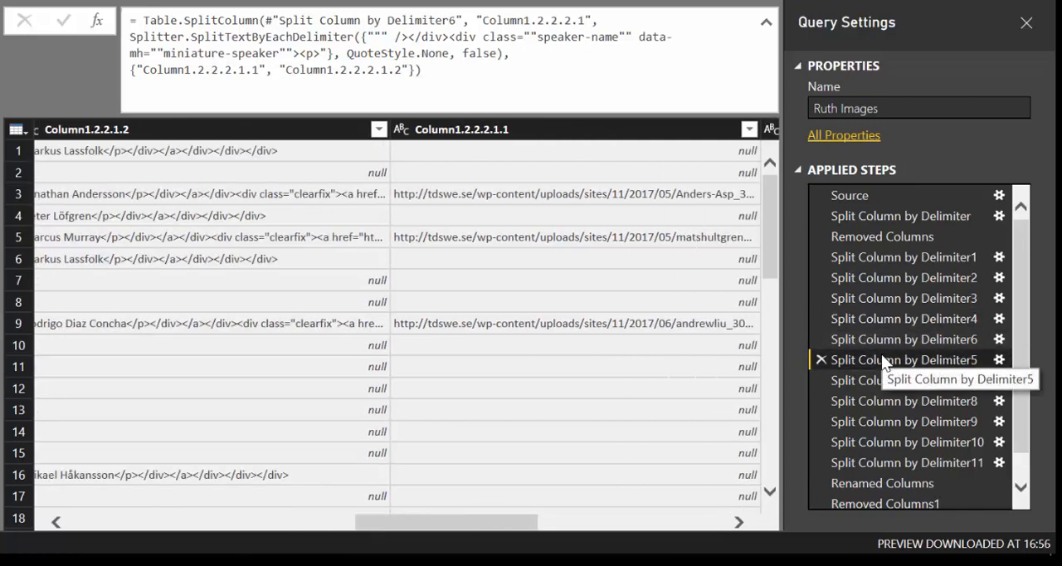
left_click(903, 380)
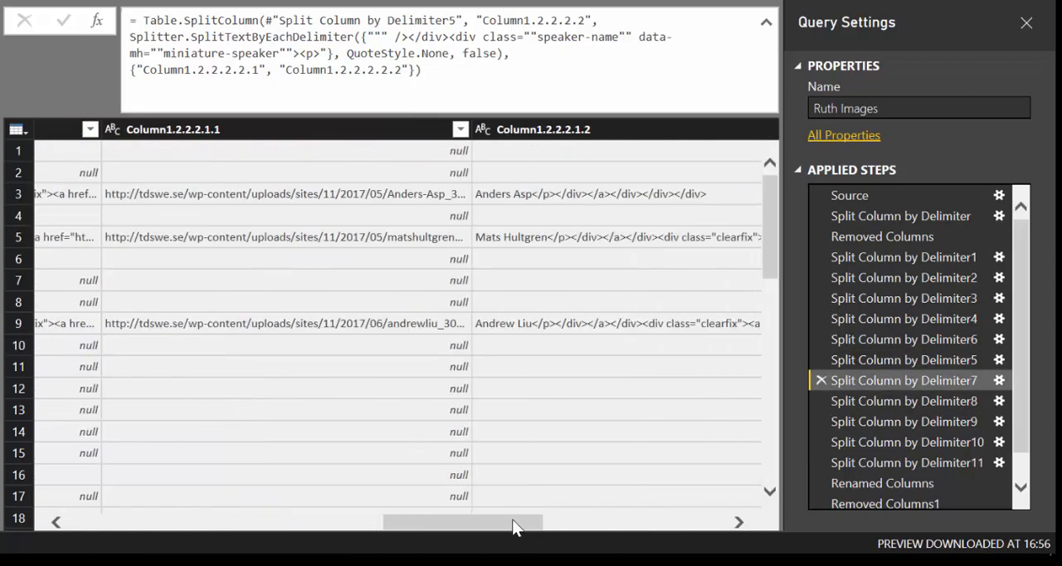
left_click(902, 401)
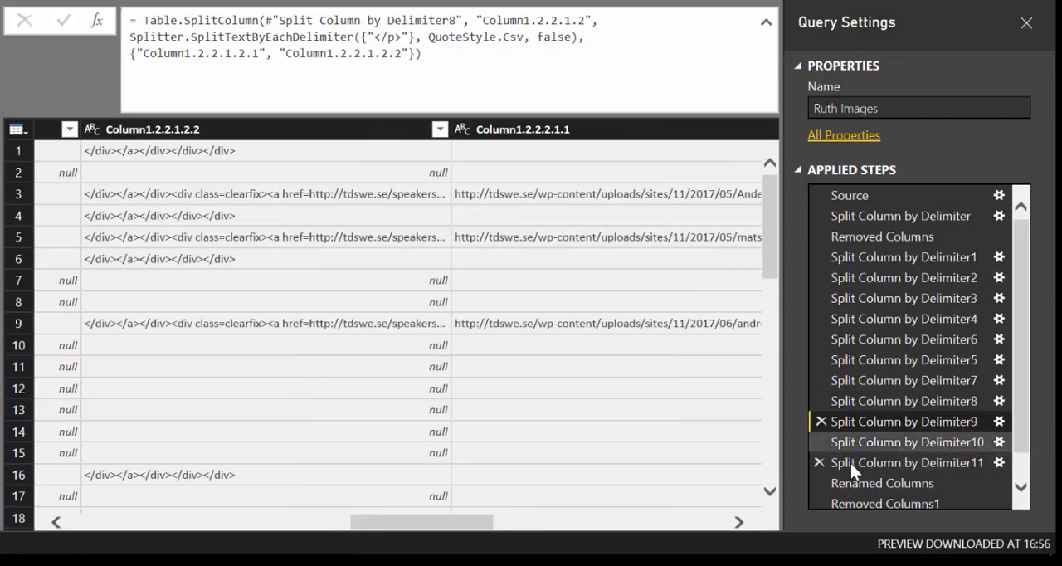
left_click(902, 442)
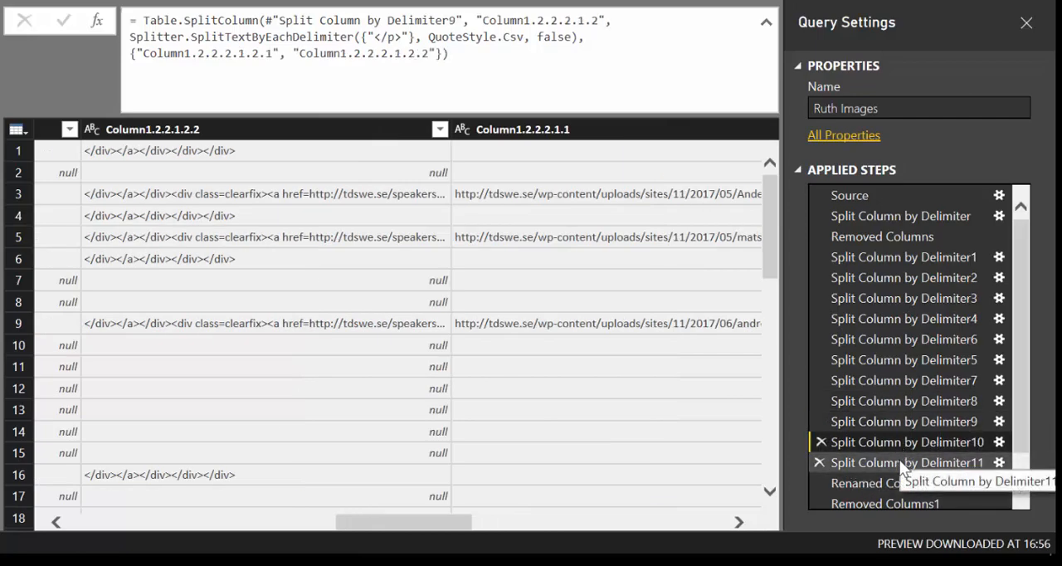
left_click(906, 461)
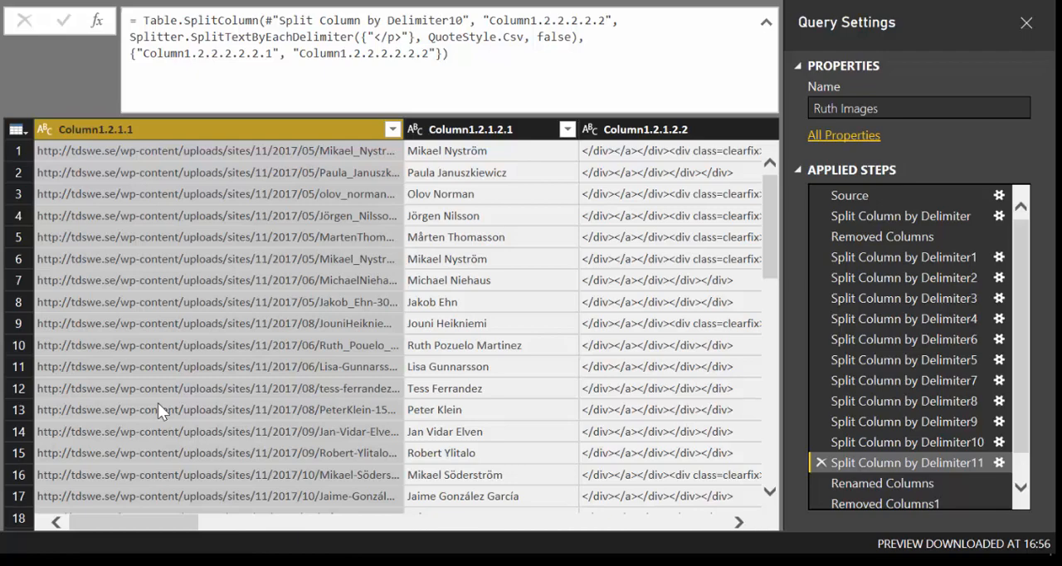
mouse_move(231, 402)
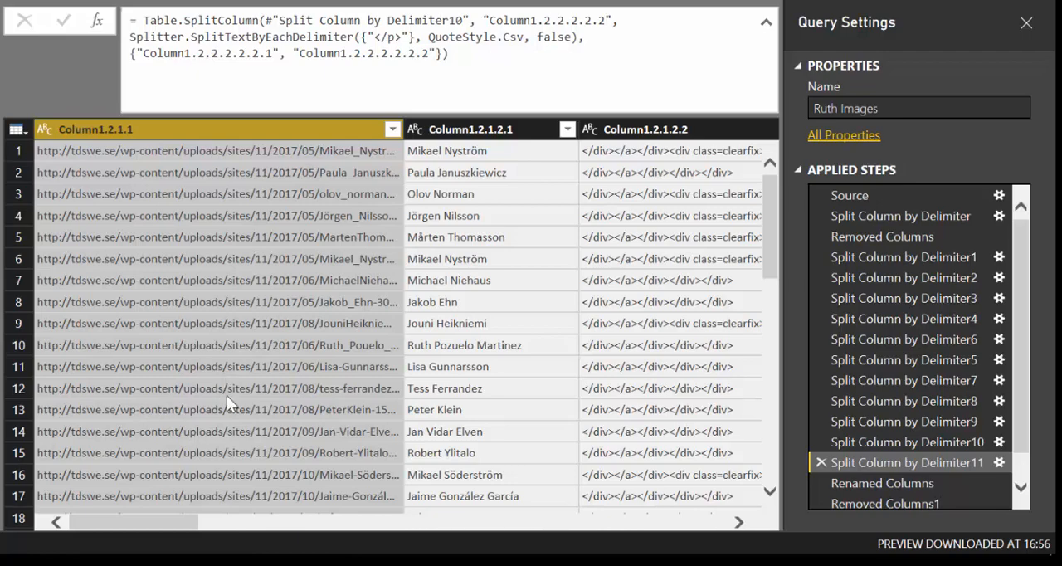
mouse_move(217, 367)
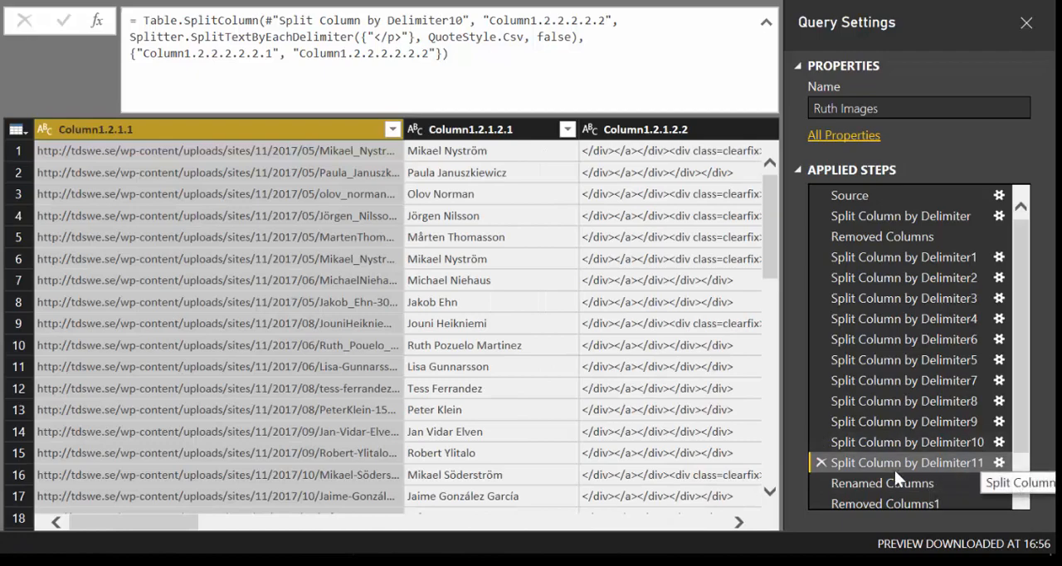
Move Renamed Columns below Removed Columns1 and check the Speaker1–Speaker4 columns.
left_click(890, 483)
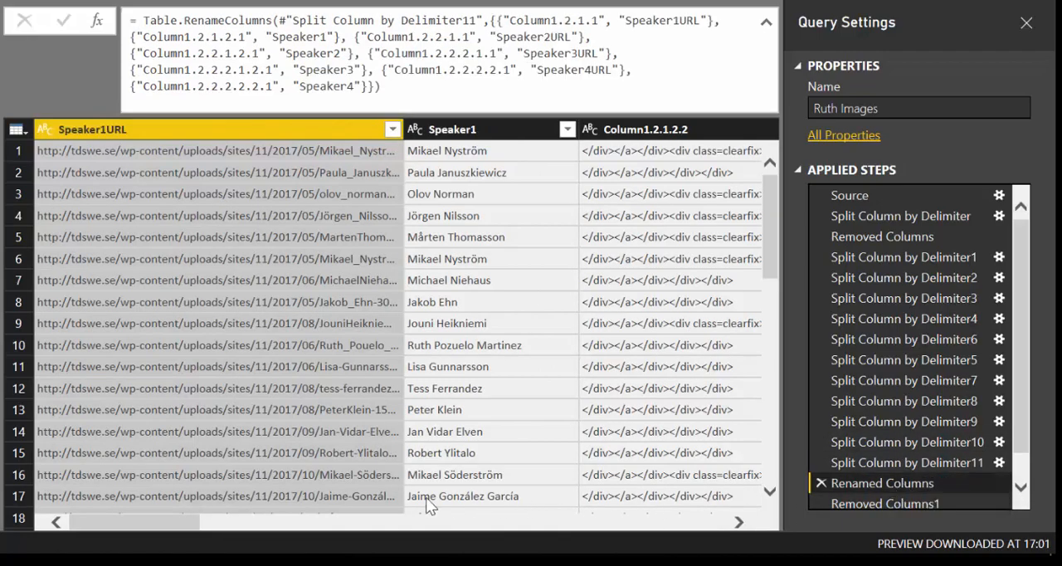
mouse_move(193, 137)
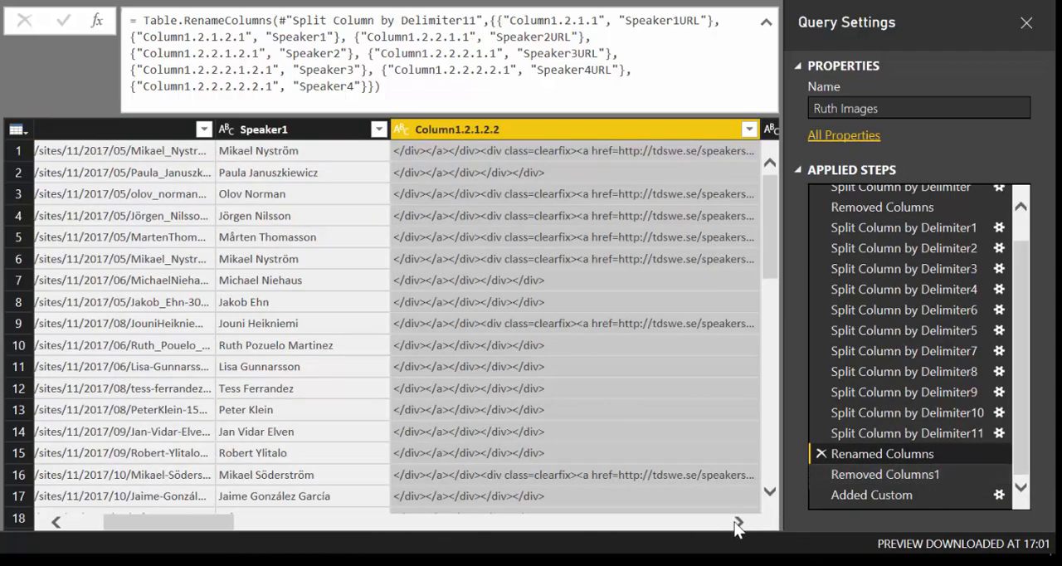
scroll("right", 3)
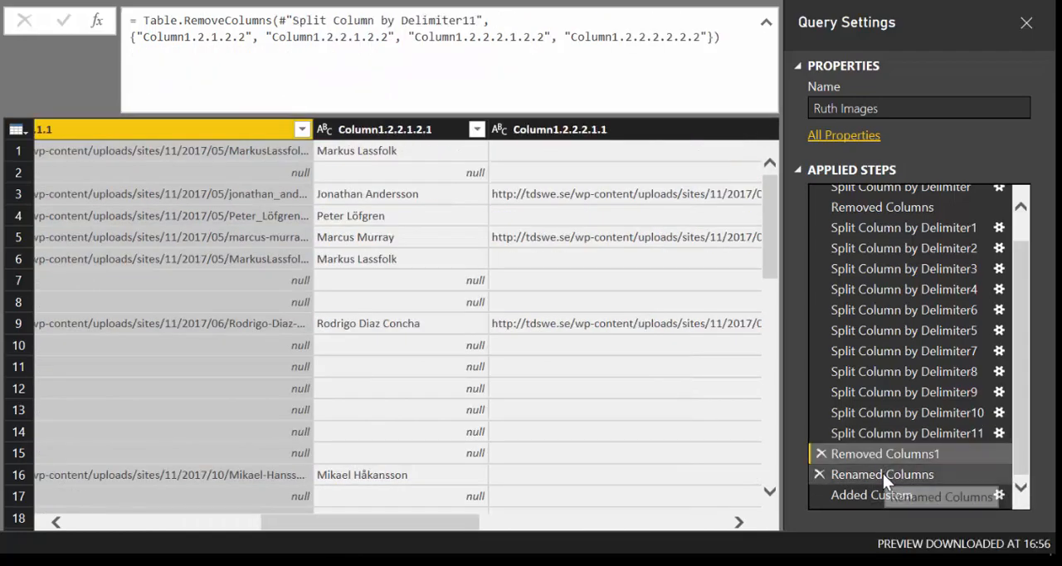
left_click(890, 474)
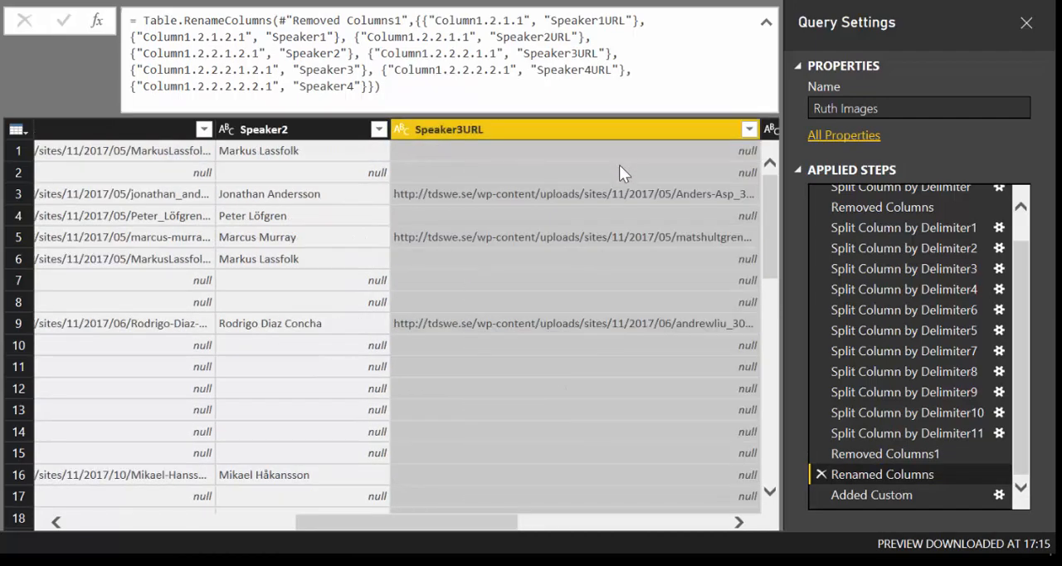
scroll("right", 3)
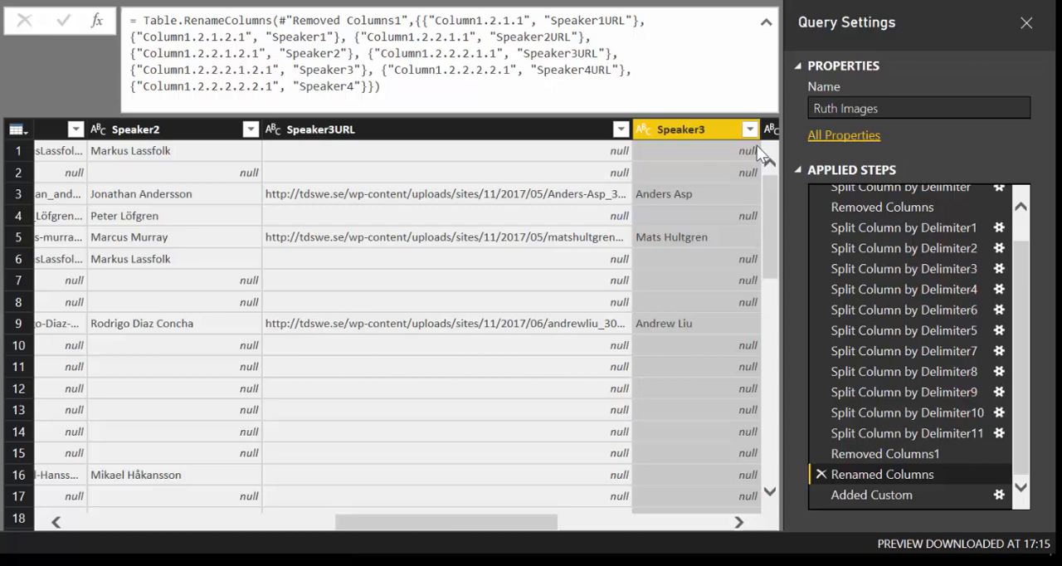
scroll("right", 3)
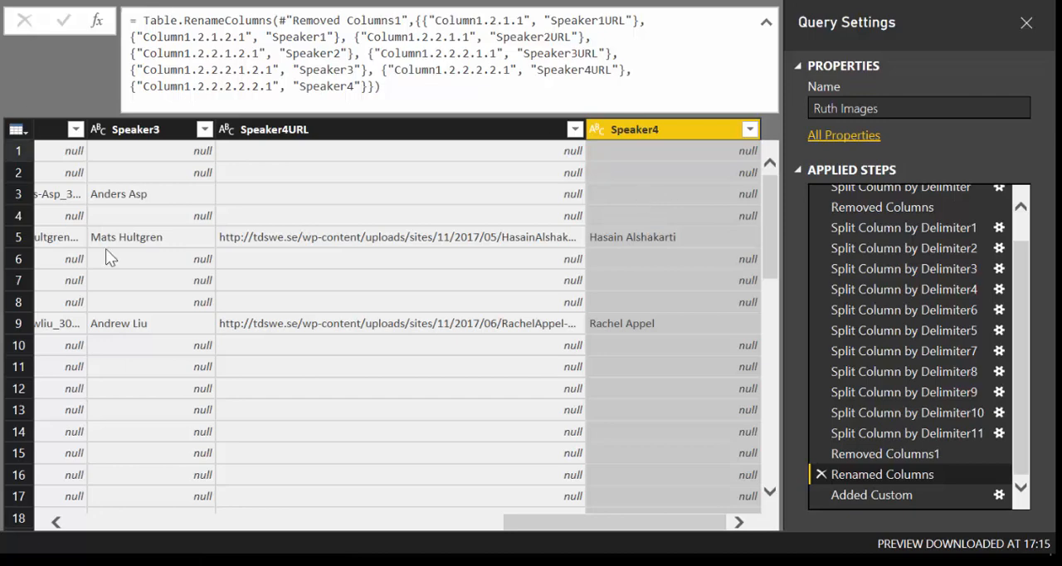
left_click(871, 494)
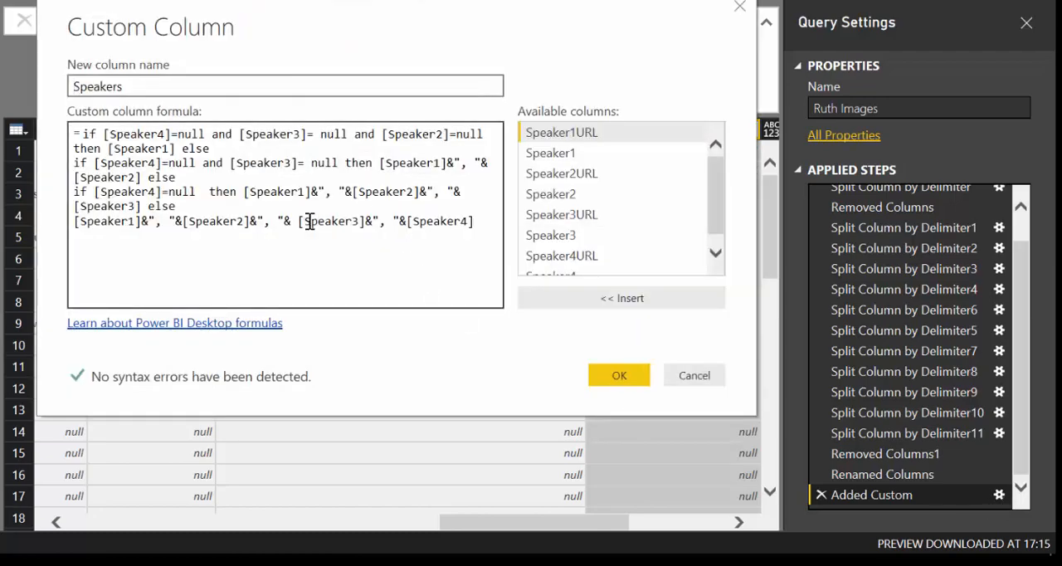
Accept the Speakers if/then formula joining Speaker1–Speaker4 names, then scroll to the new column.
left_click(619, 374)
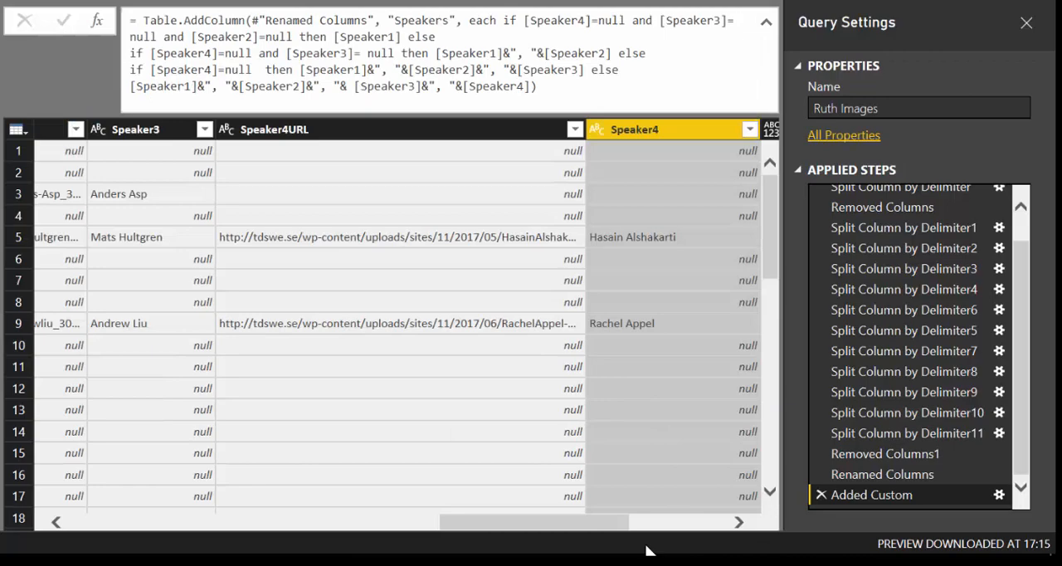
scroll("right", 3)
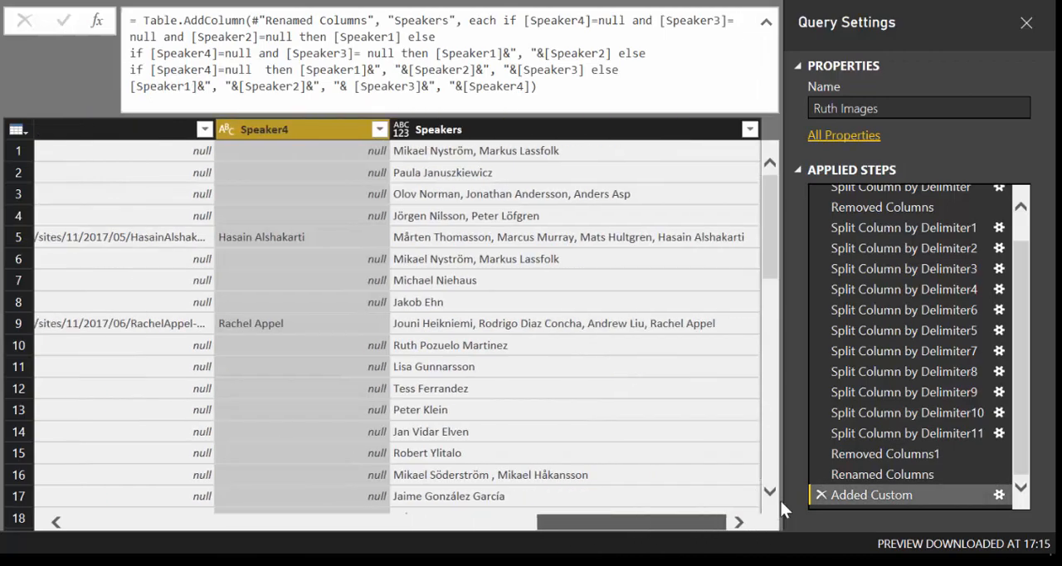
mouse_move(564, 172)
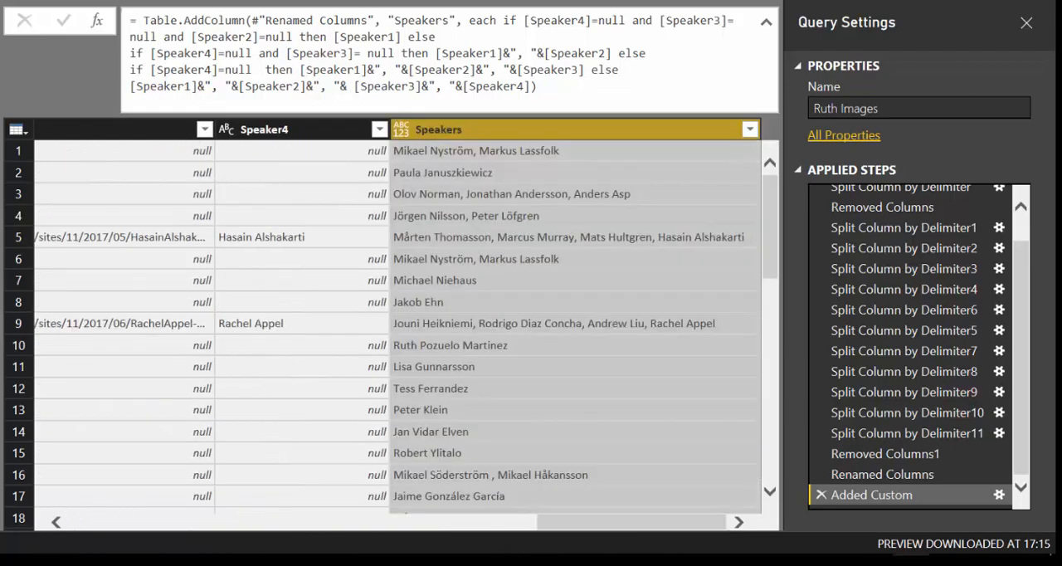
mouse_move(1006, 519)
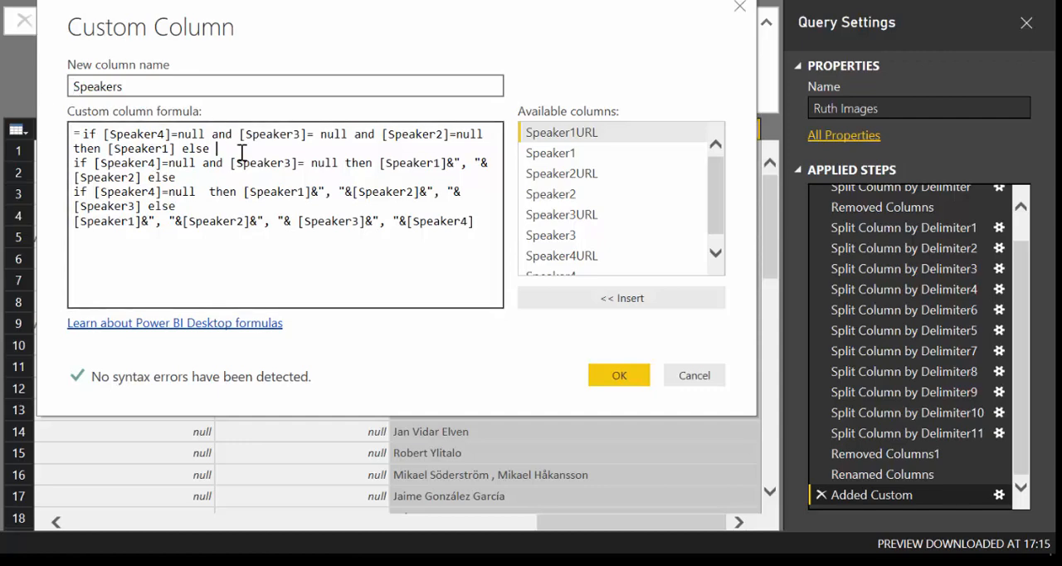
mouse_move(285, 148)
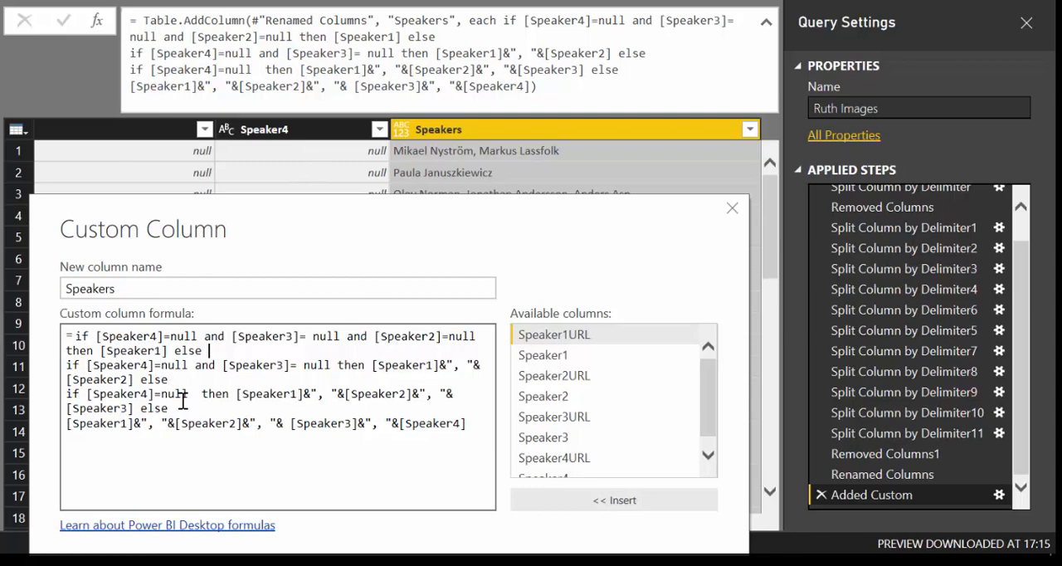
double_click(133, 350)
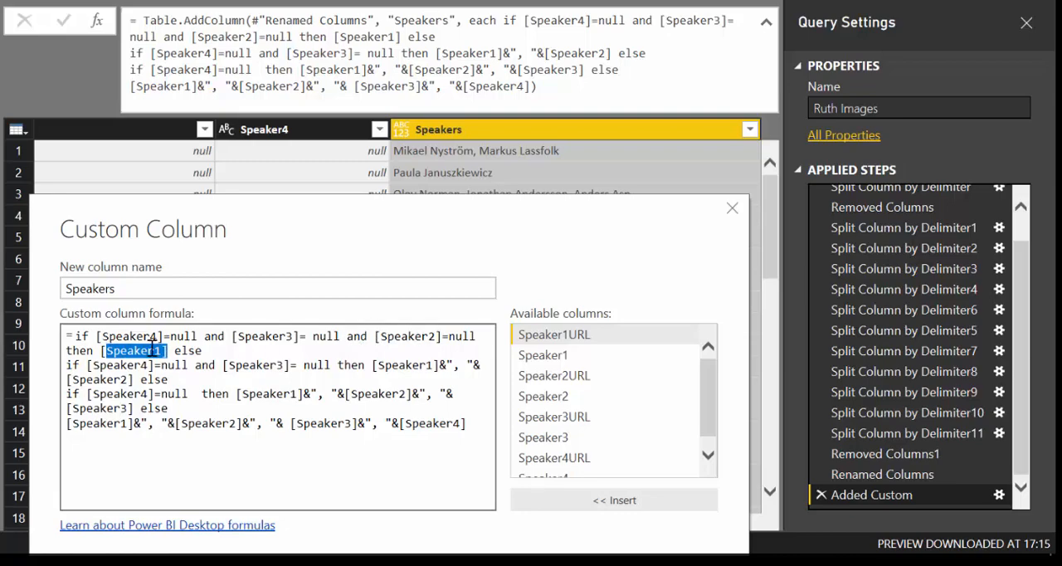
mouse_move(86, 394)
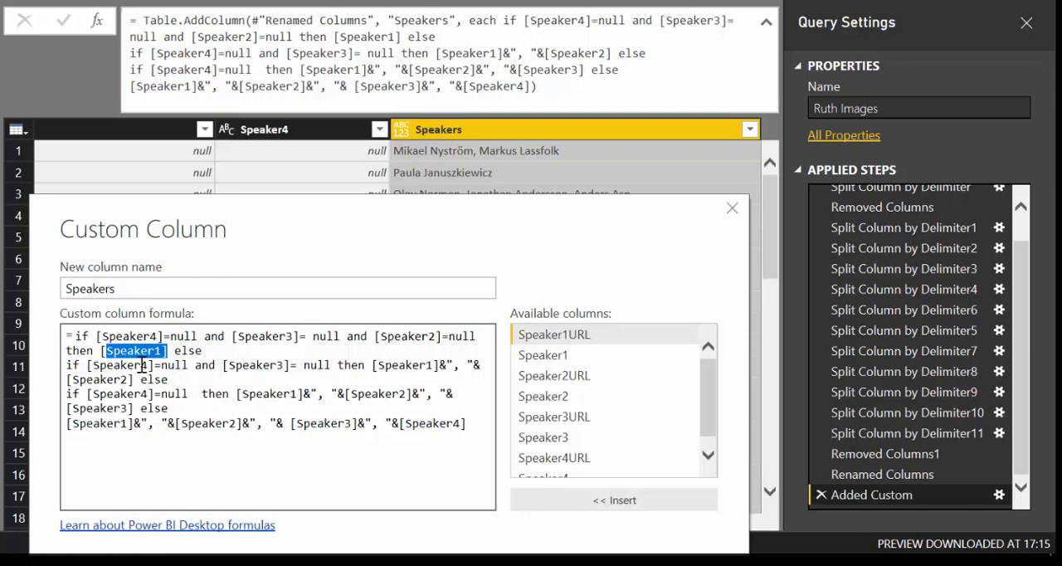
mouse_move(406, 365)
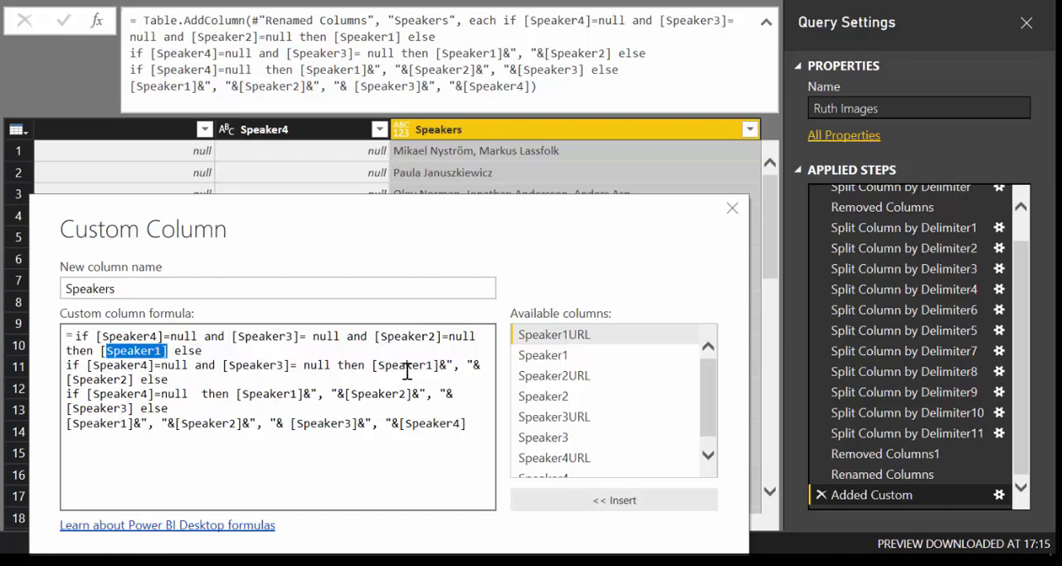
mouse_move(411, 389)
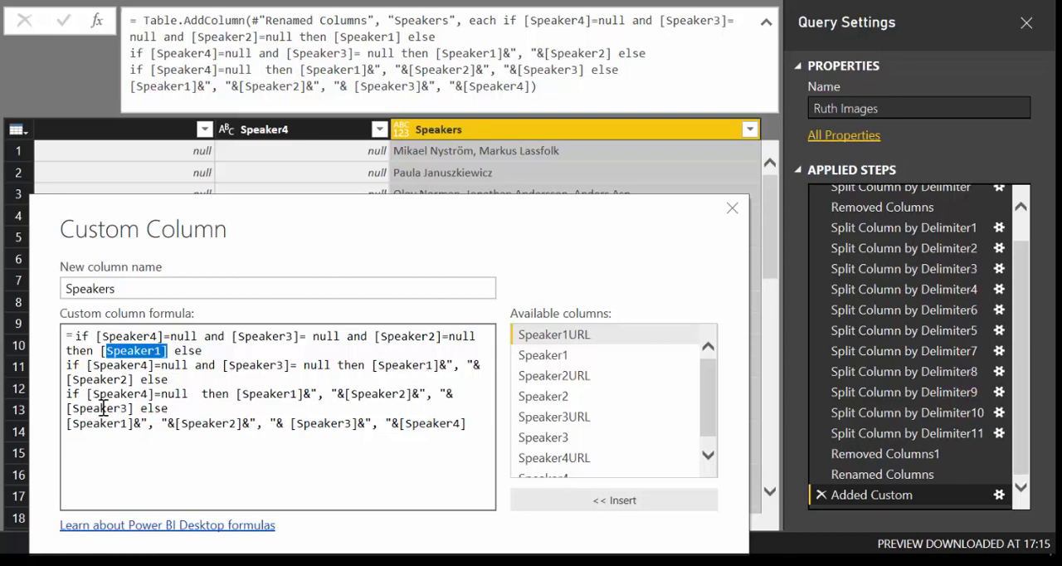
mouse_move(348, 408)
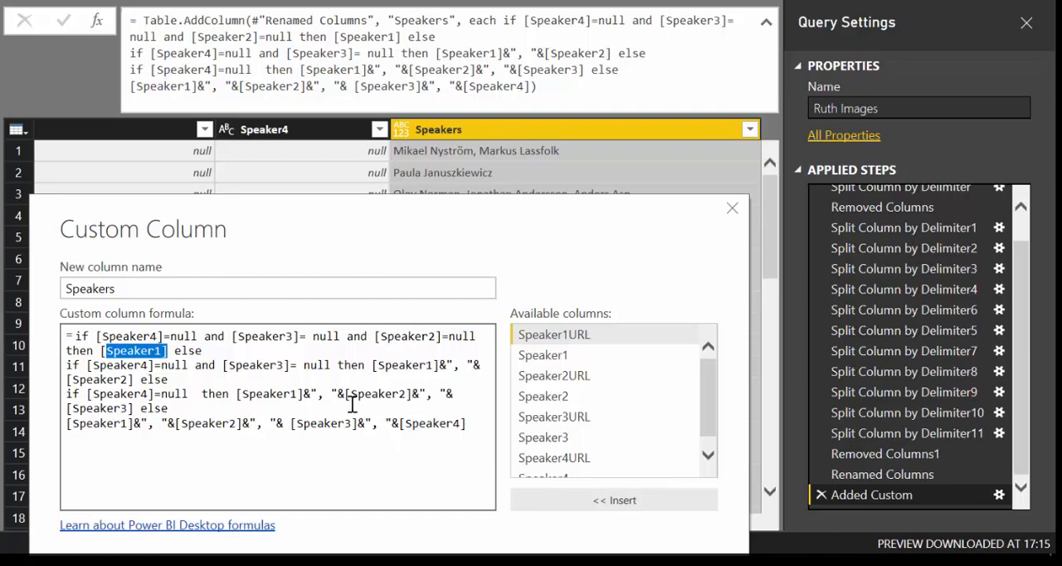
mouse_move(659, 446)
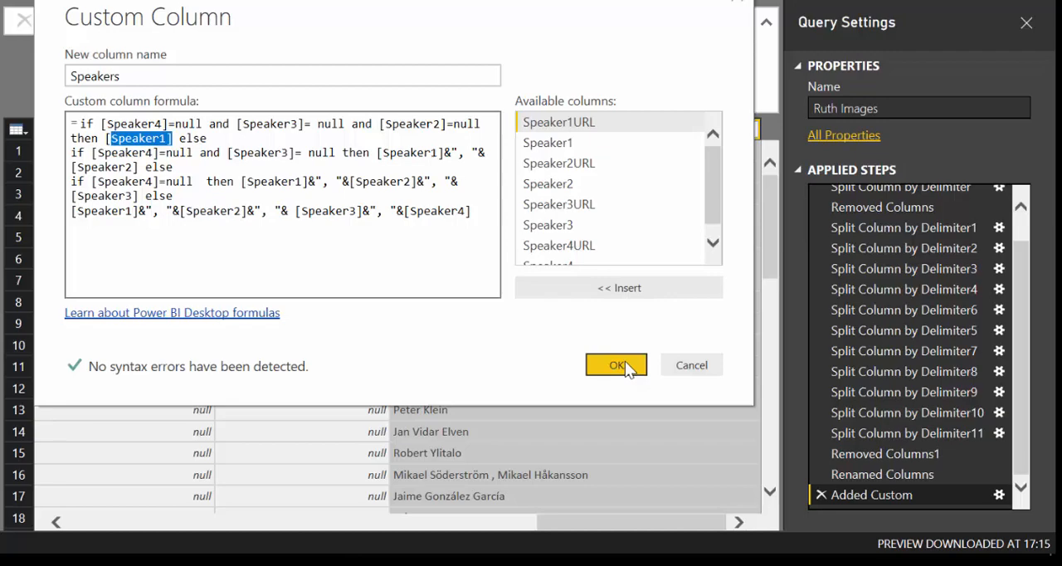
mouse_move(625, 362)
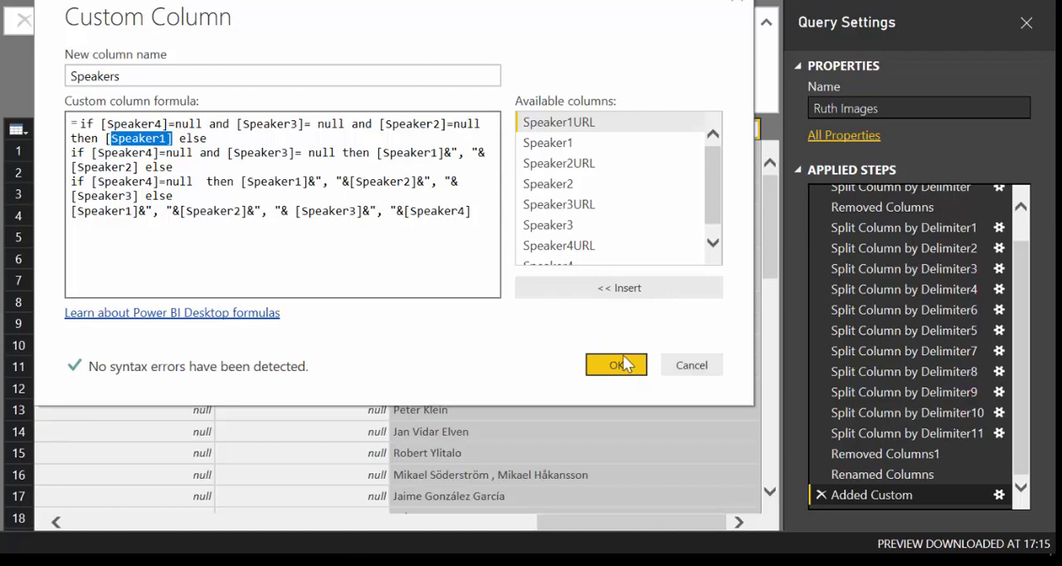
left_click(615, 364)
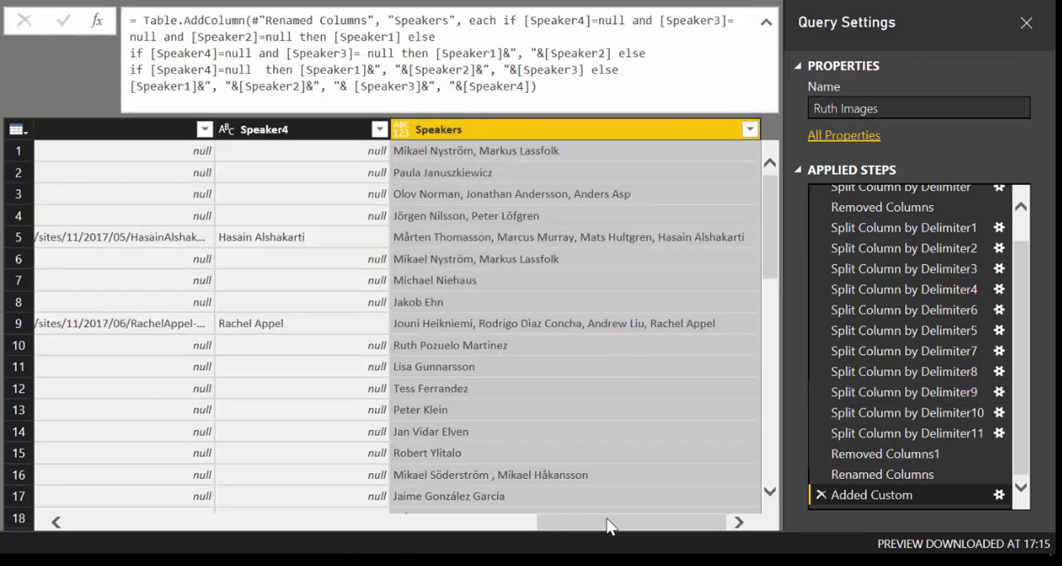